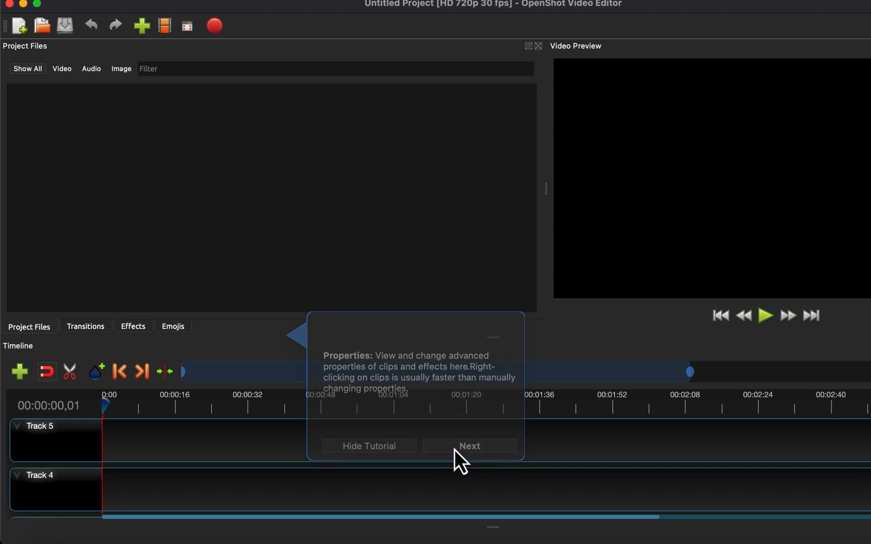
# Step: Hide the Properties tutorial popup to reveal the empty untitled project
pyautogui.click(469, 446)
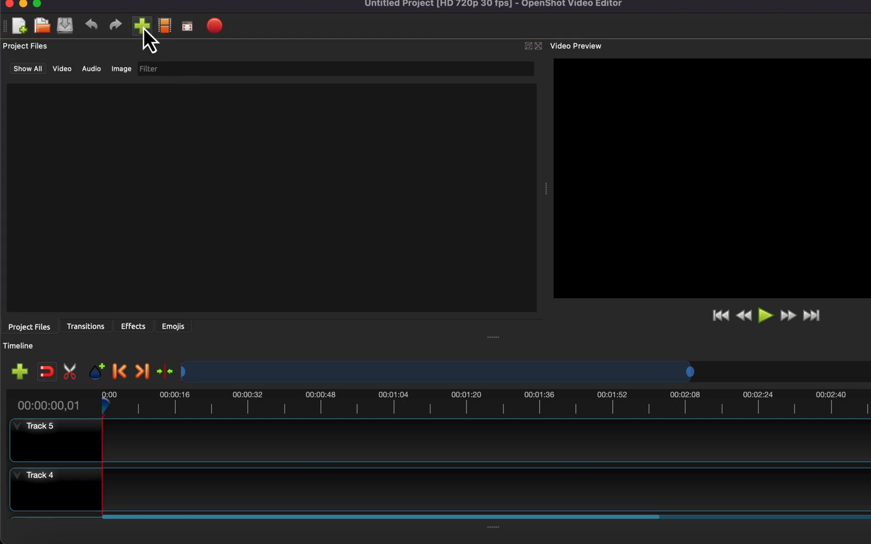
# Step: Import the six kitchen video clips and the music track, briefly filtering to Audio before Show All
pyautogui.click(143, 26)
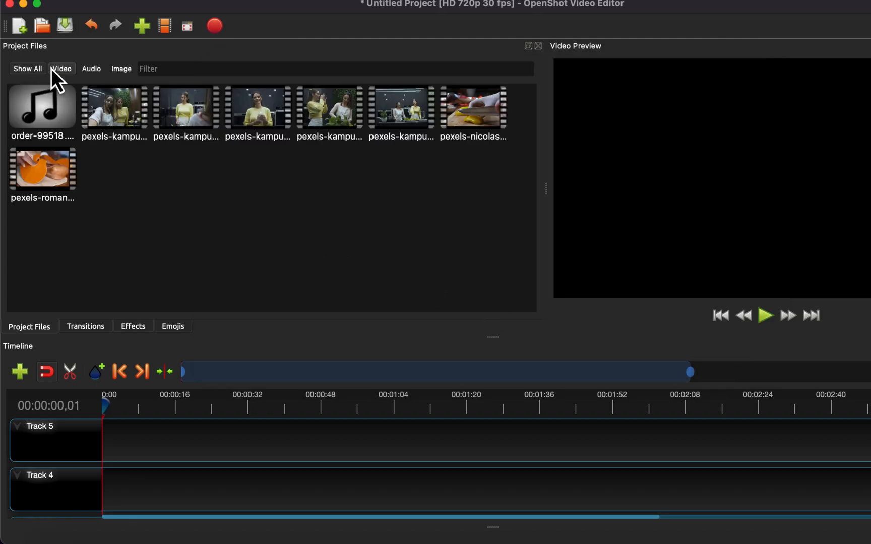
pyautogui.click(91, 69)
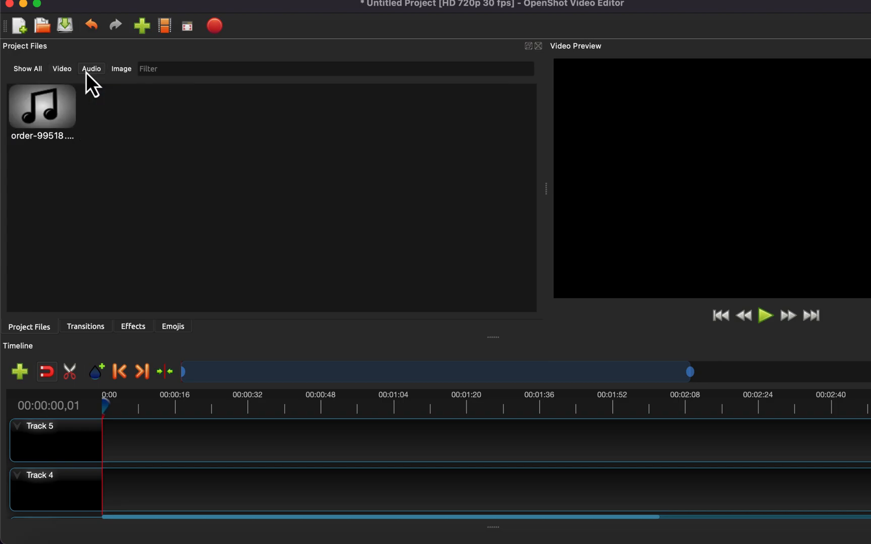
pyautogui.moveTo(93, 88)
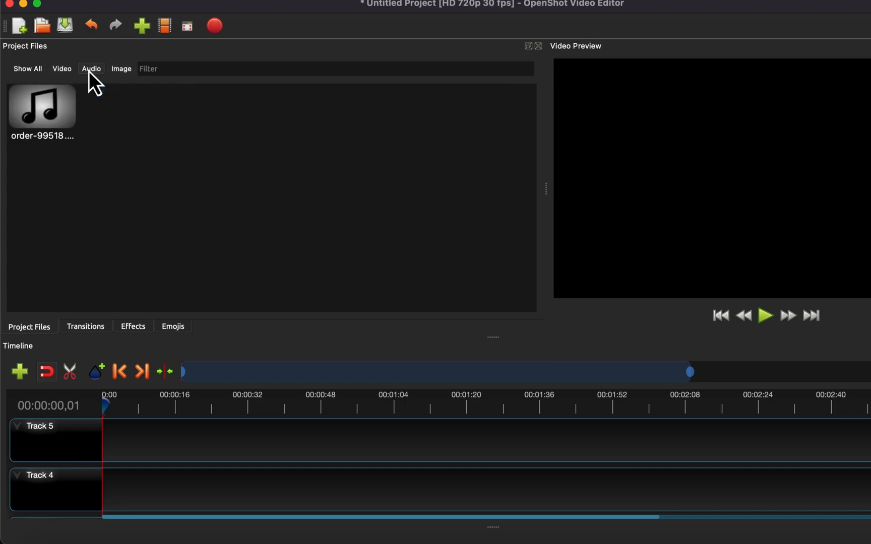
pyautogui.click(28, 69)
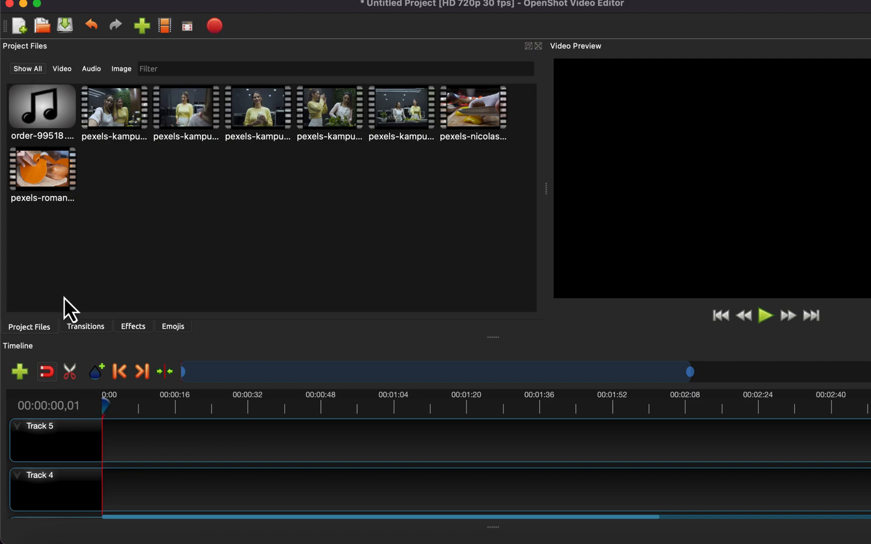
pyautogui.moveTo(100, 452)
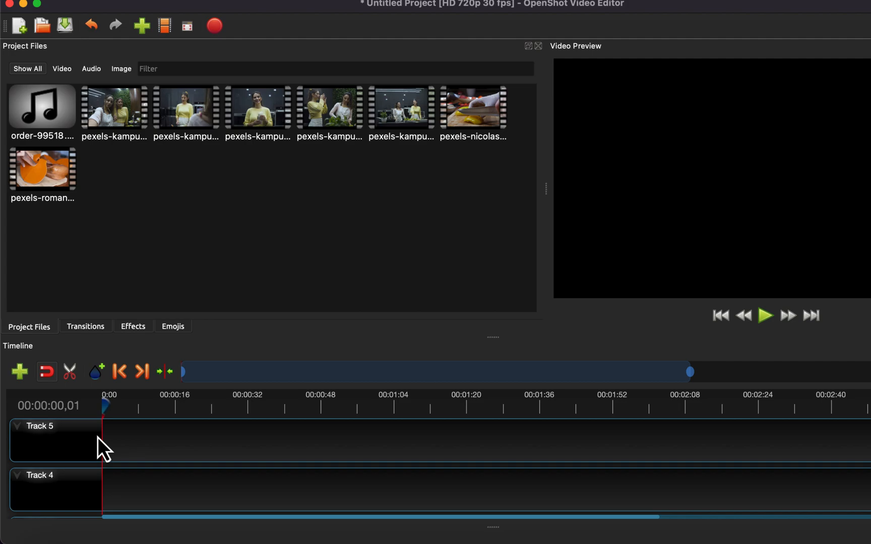
# Step: Remove the extra timeline tracks from Track 5 down to Track 2, leaving a single track
pyautogui.scroll(-3)
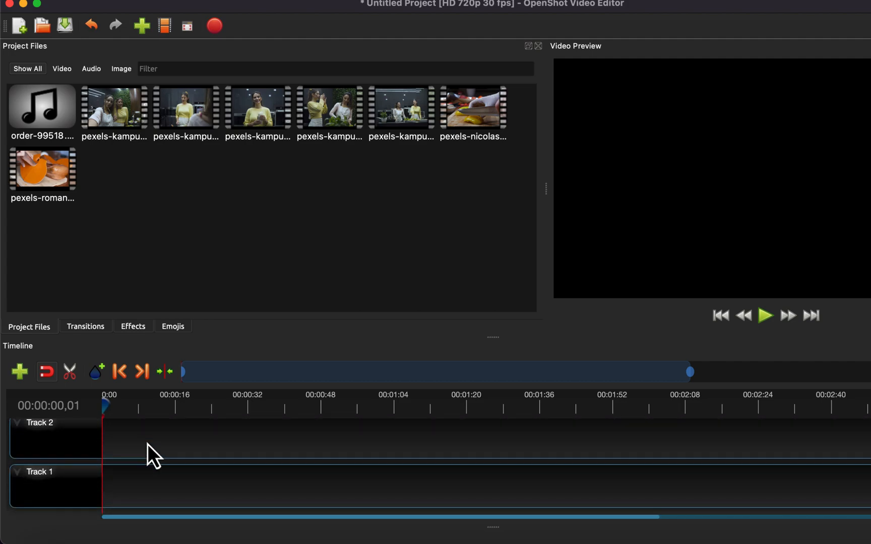
pyautogui.click(19, 373)
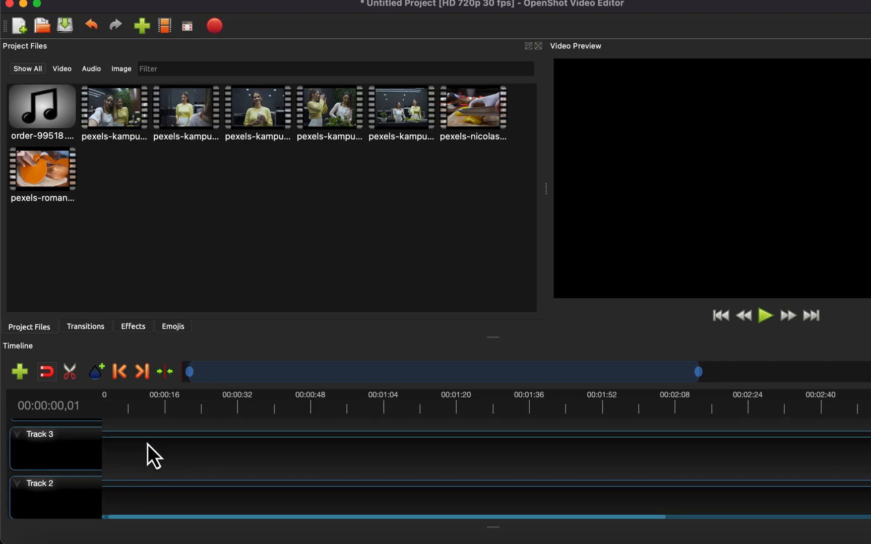
pyautogui.click(19, 372)
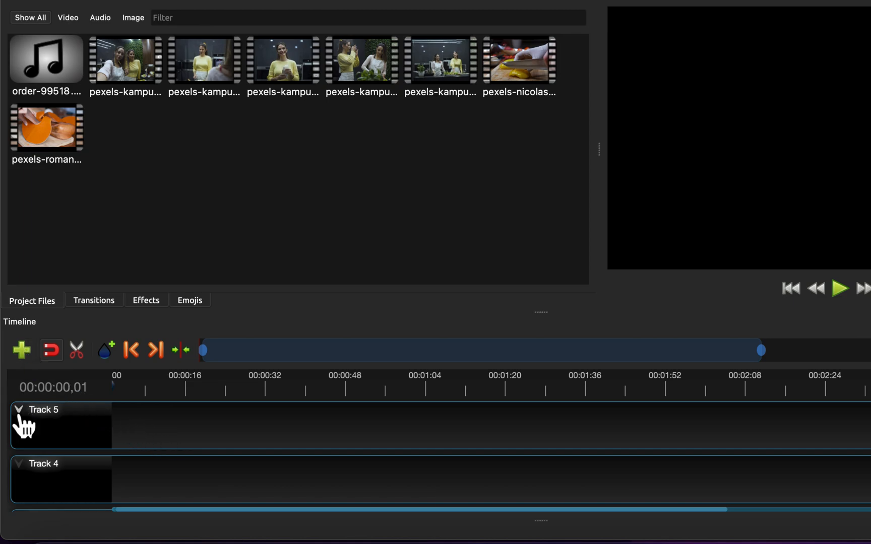
pyautogui.rightClick(22, 425)
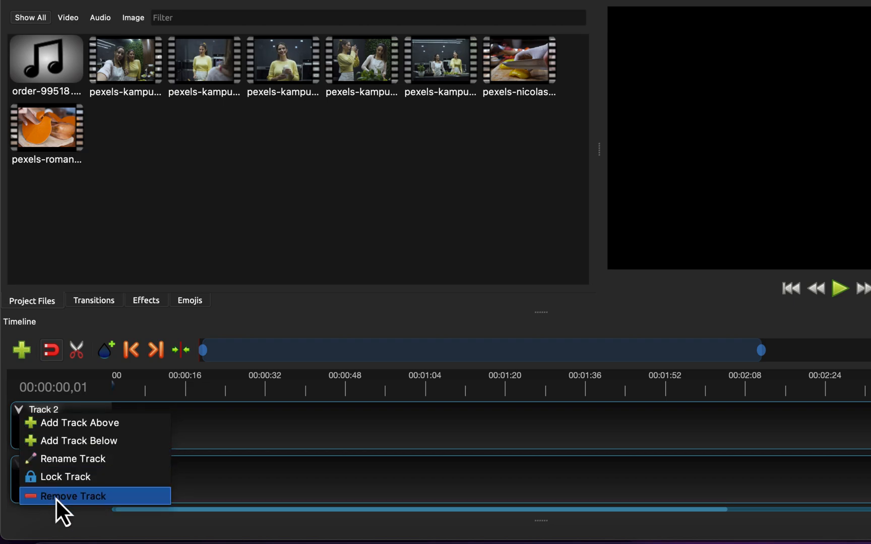
pyautogui.click(74, 496)
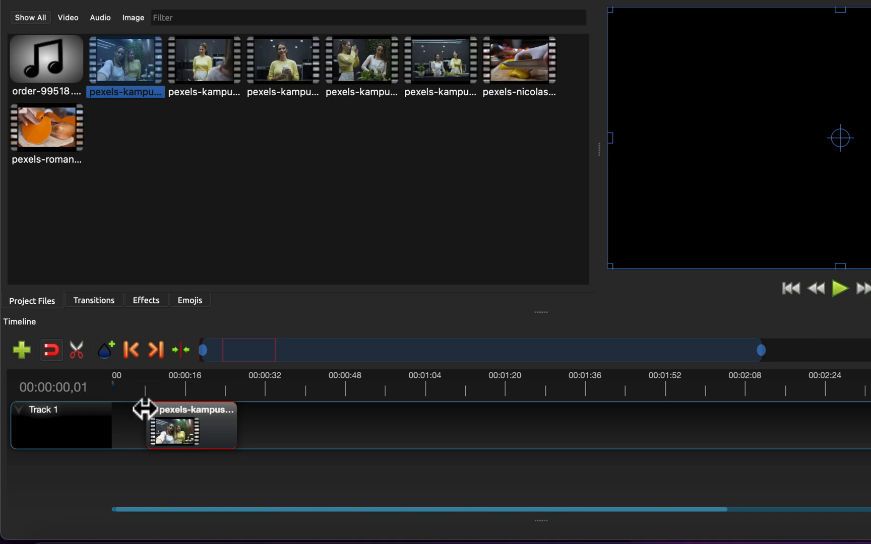
pyautogui.moveTo(177, 426)
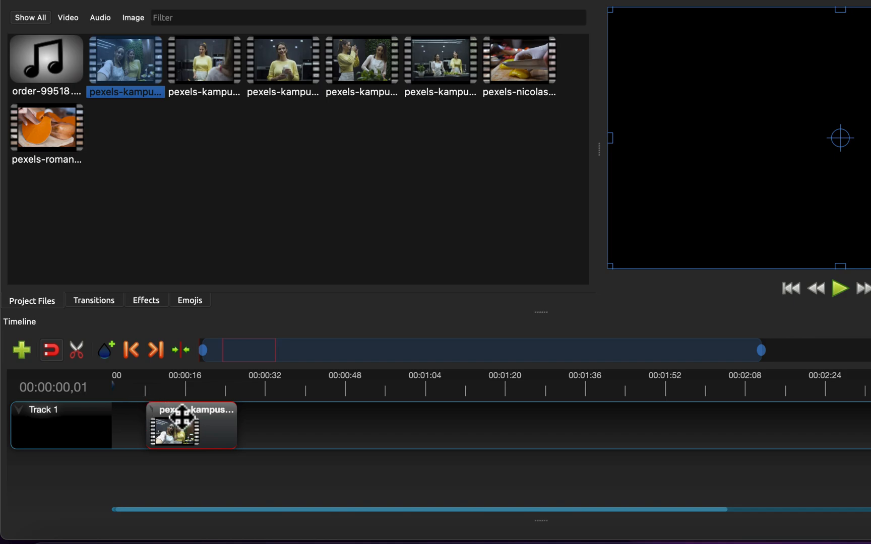
# Step: Drag the first two-women kitchen clip along Track 1 so it starts at 0
pyautogui.moveTo(178, 426); pyautogui.dragTo(194, 426)
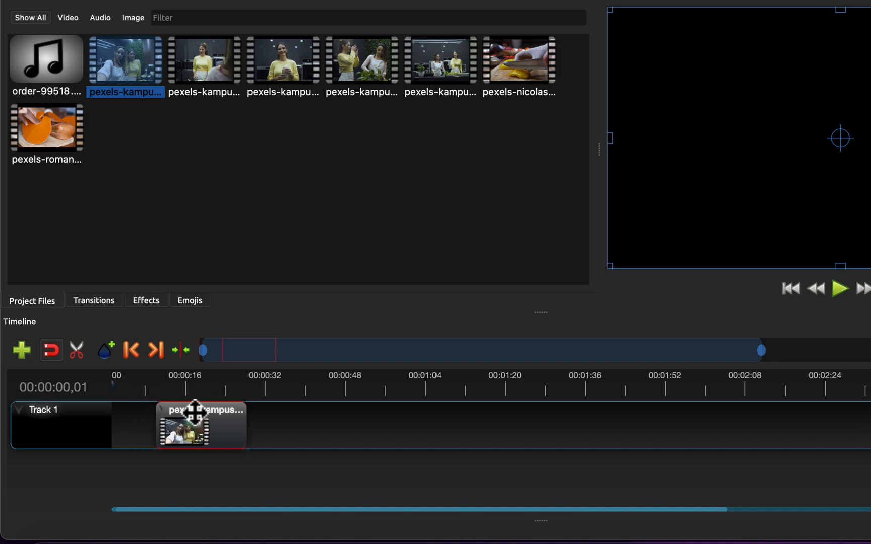
pyautogui.moveTo(201, 425); pyautogui.dragTo(172, 425)
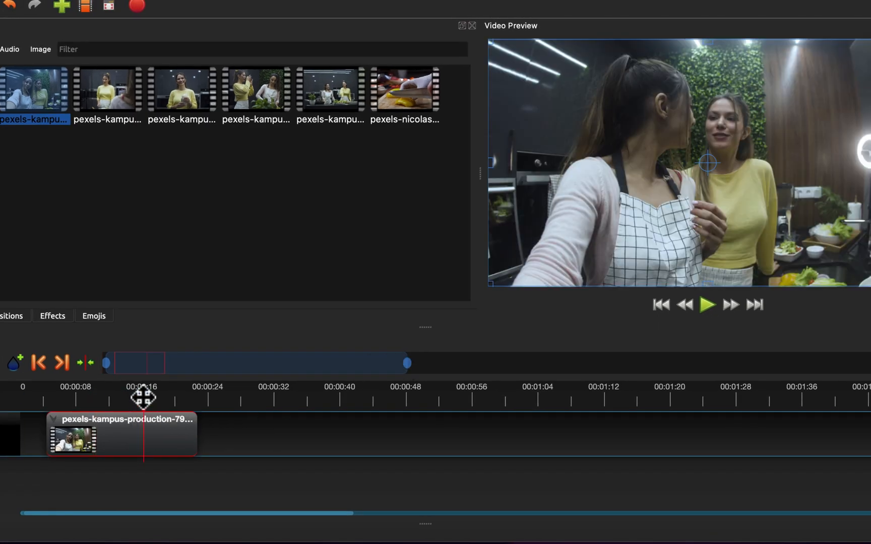
pyautogui.moveTo(146, 397); pyautogui.dragTo(121, 397)
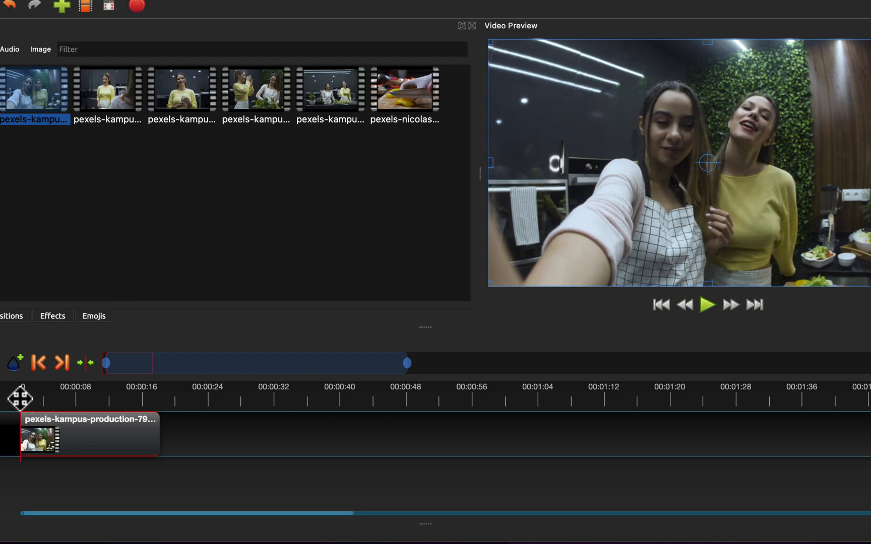
# Step: Split the first clip at the playhead with Cmd+K and remove the piece after the cut
pyautogui.click(708, 305)
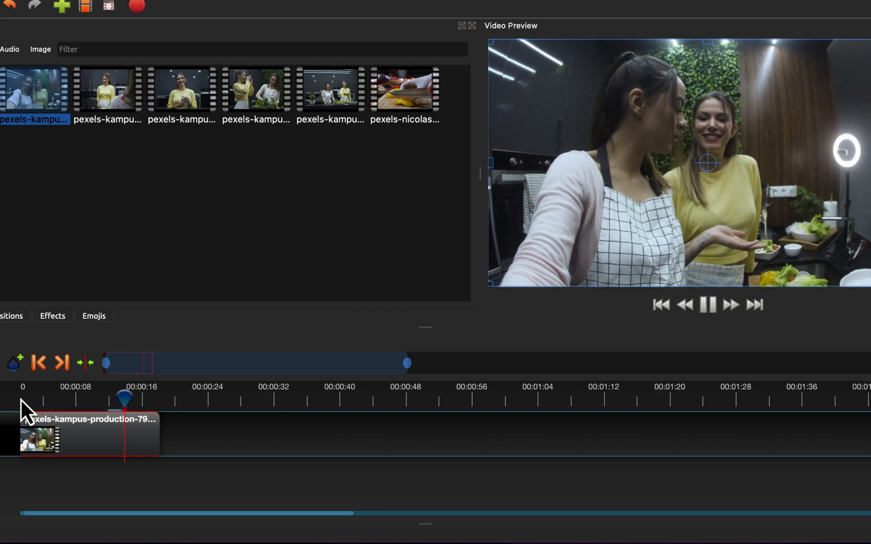
pyautogui.click(708, 305)
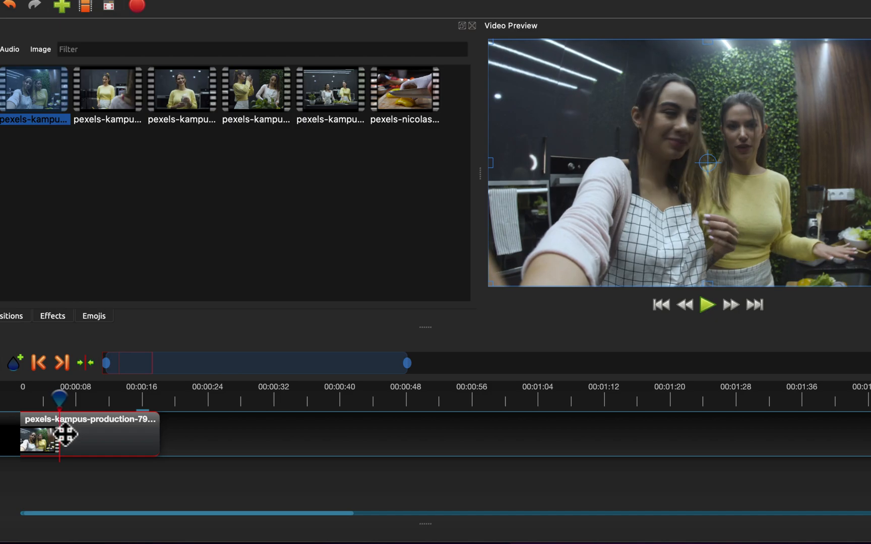
pyautogui.press('cmd+k')
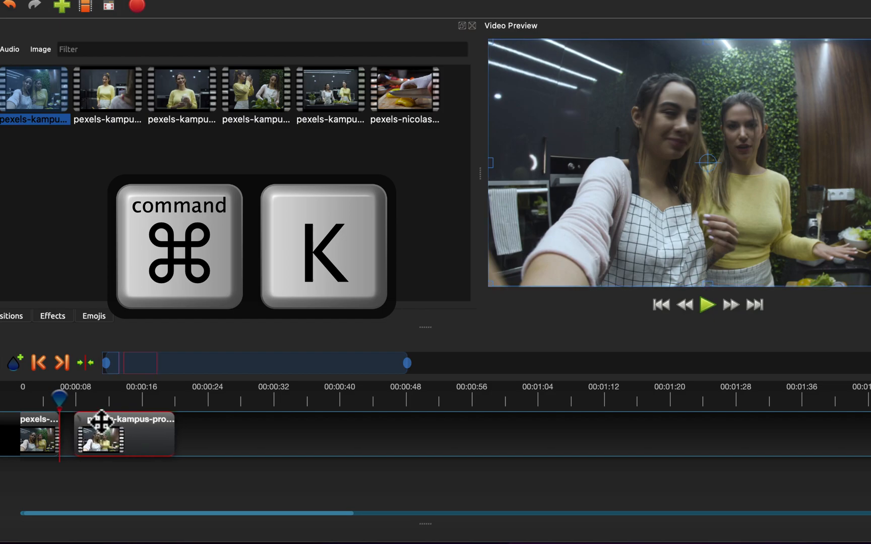
pyautogui.rightClick(103, 436)
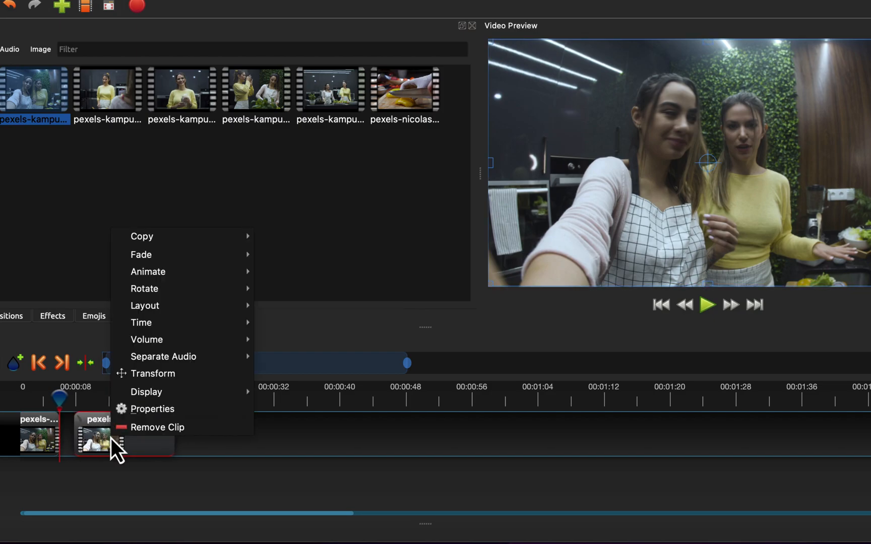
pyautogui.moveTo(164, 428)
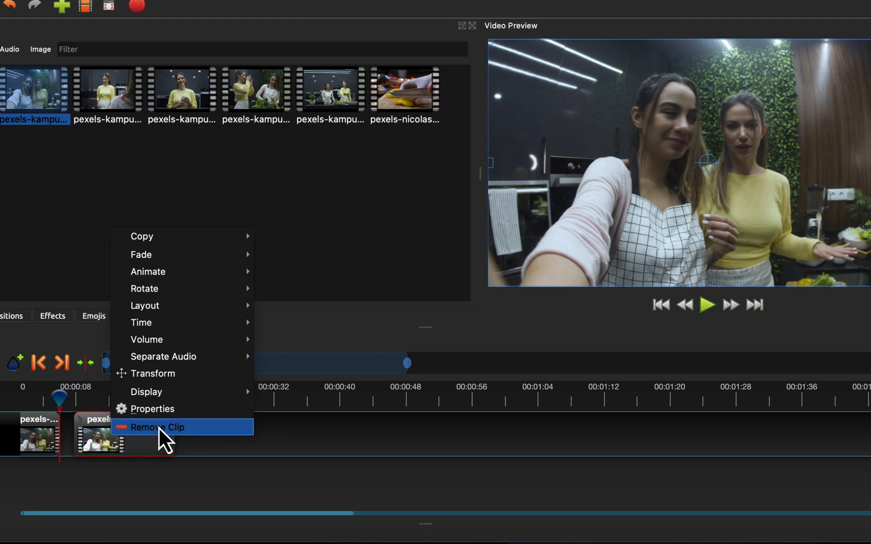
pyautogui.click(157, 428)
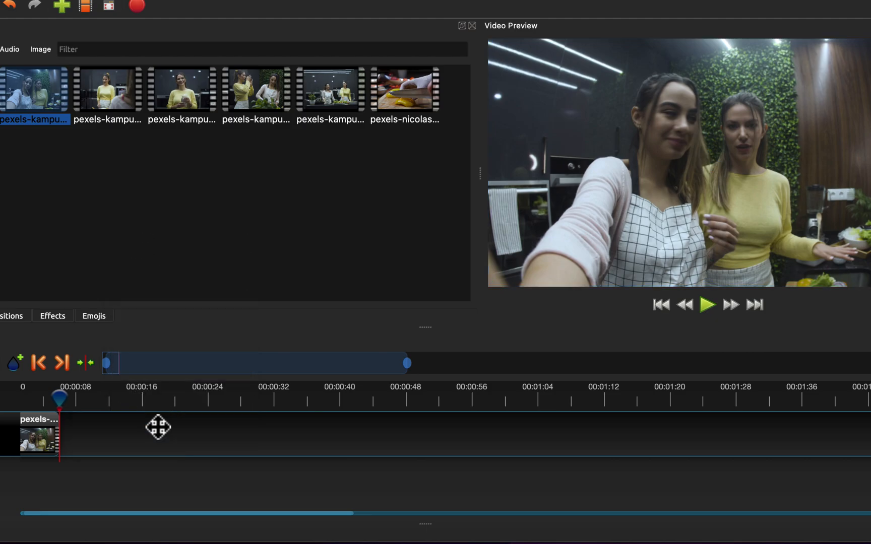
pyautogui.moveTo(228, 157)
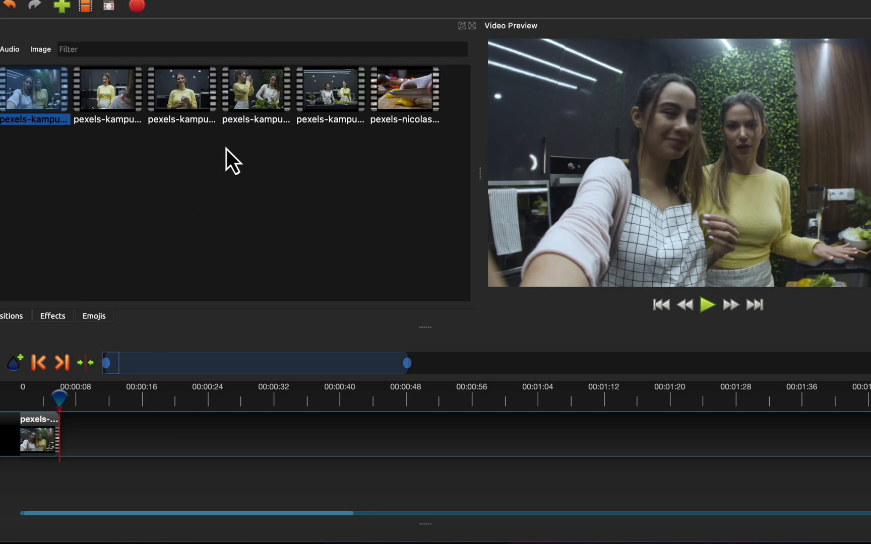
# Step: Add the fourth kitchen clip to Track 1, trim its end, and slide it toward the first clip
pyautogui.moveTo(256, 91); pyautogui.dragTo(190, 209)
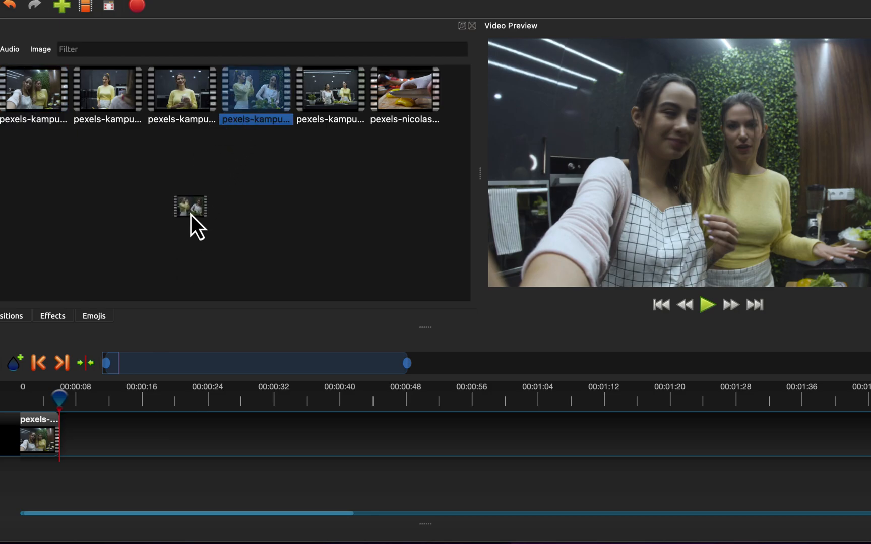
pyautogui.moveTo(190, 208); pyautogui.dragTo(169, 434)
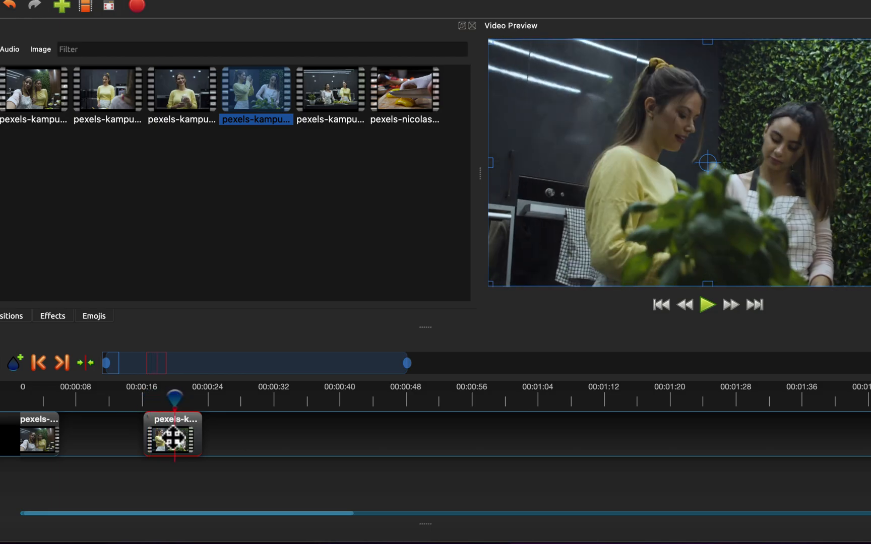
pyautogui.moveTo(194, 436); pyautogui.dragTo(172, 436)
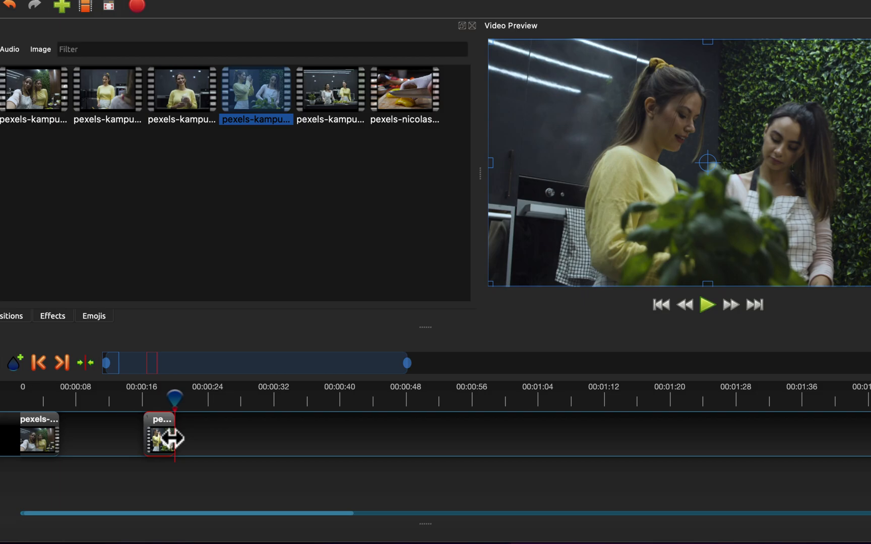
pyautogui.moveTo(161, 436); pyautogui.dragTo(175, 436)
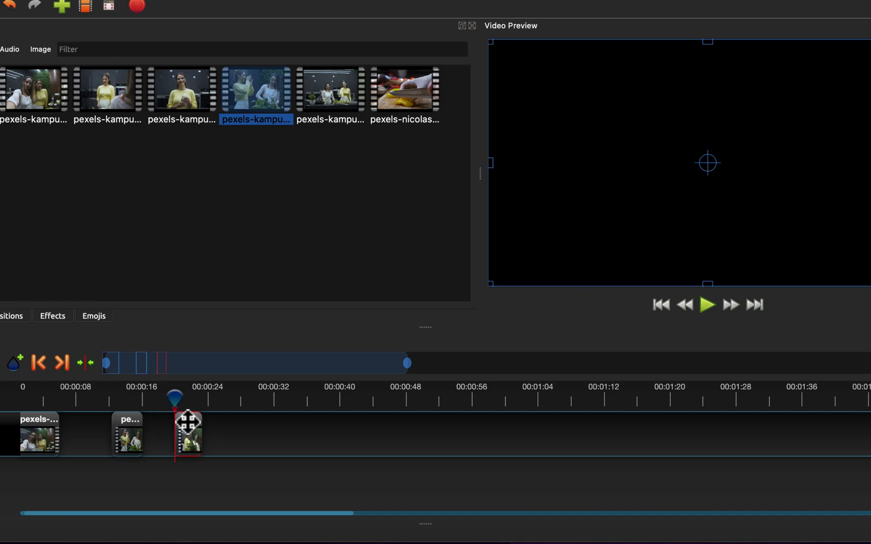
pyautogui.moveTo(189, 434); pyautogui.dragTo(99, 435)
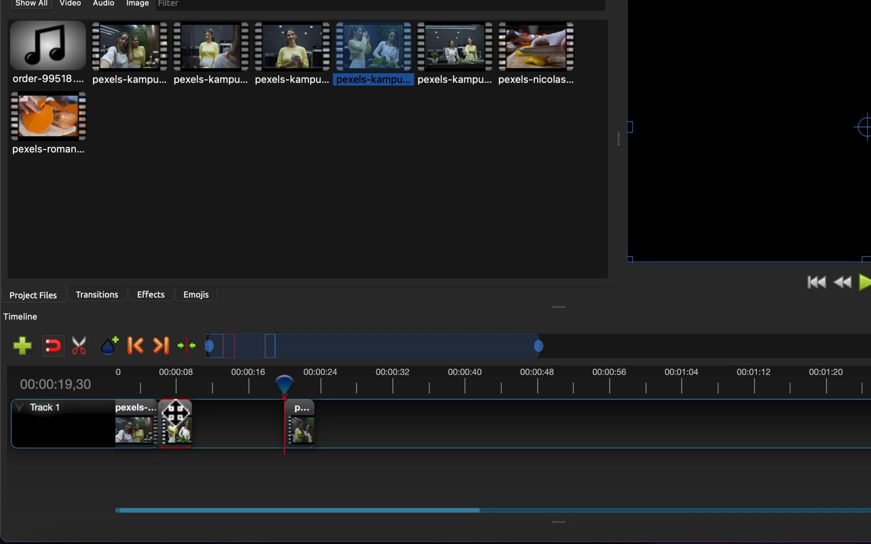
# Step: Toggle snapping and set the short kitchen clip flush against the first clip's end
pyautogui.click(52, 346)
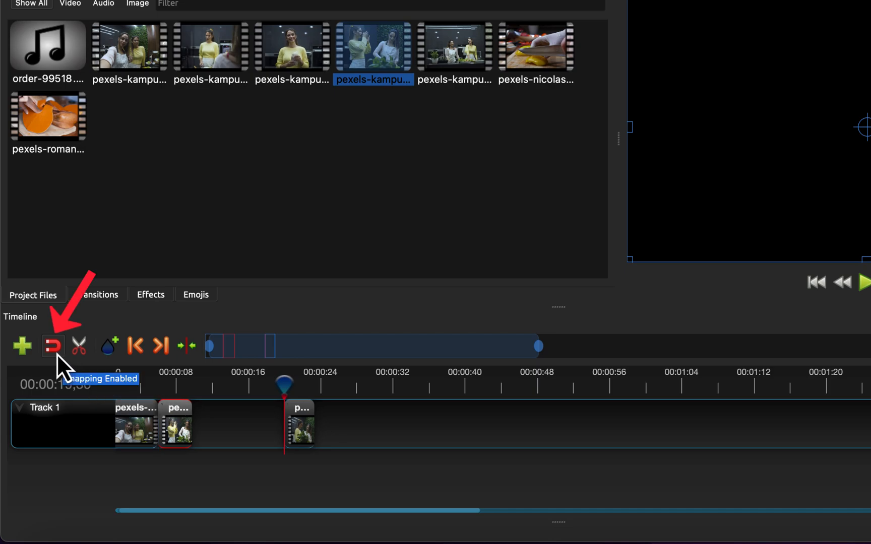
pyautogui.moveTo(70, 381)
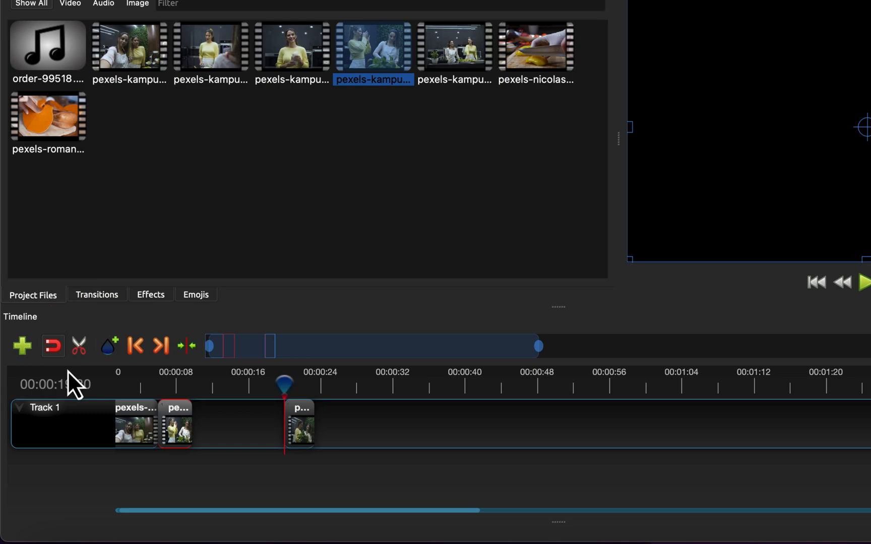
pyautogui.click(53, 347)
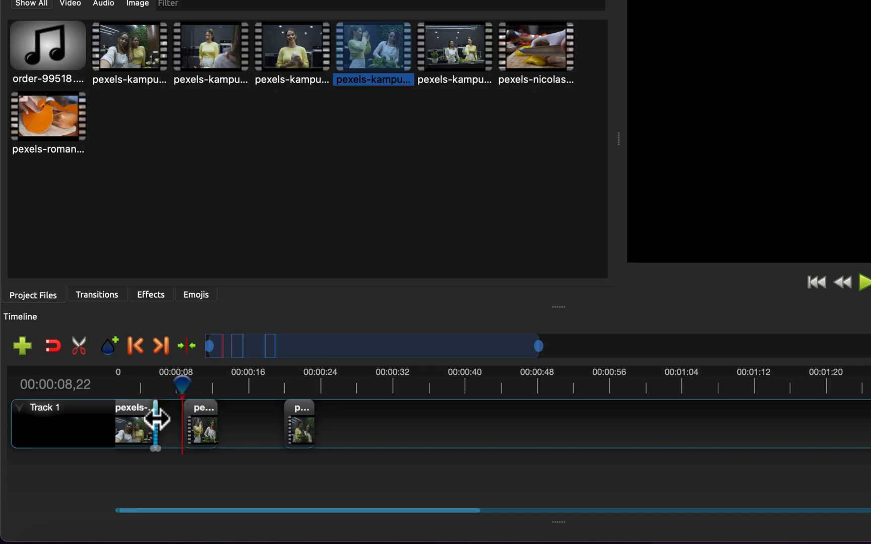
pyautogui.click(202, 425)
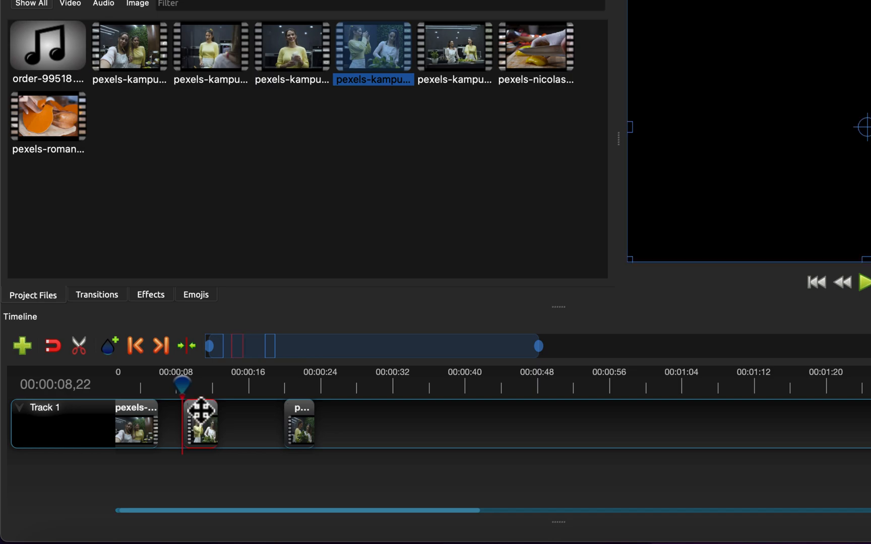
pyautogui.click(52, 345)
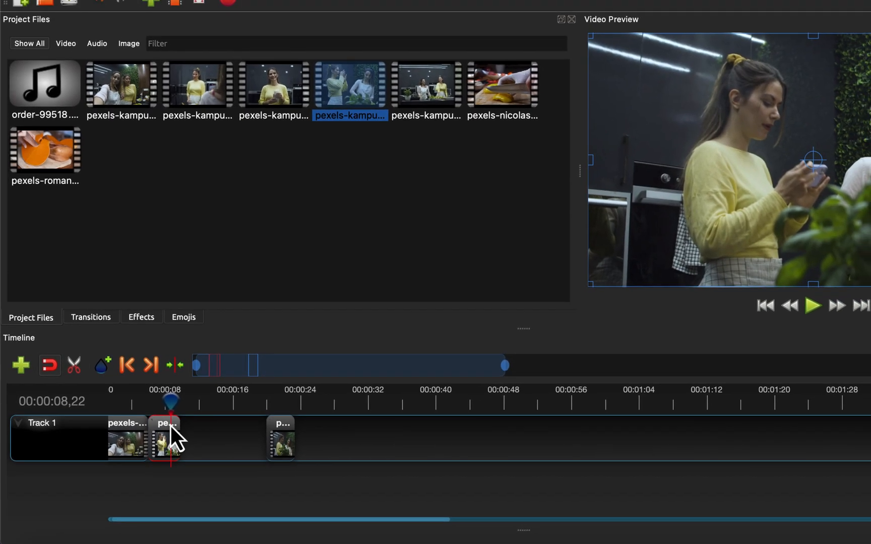
# Step: Add a cutting clip to Track 1 and move the pumpkin clip to about 00:00:28
pyautogui.moveTo(502, 84); pyautogui.dragTo(473, 439)
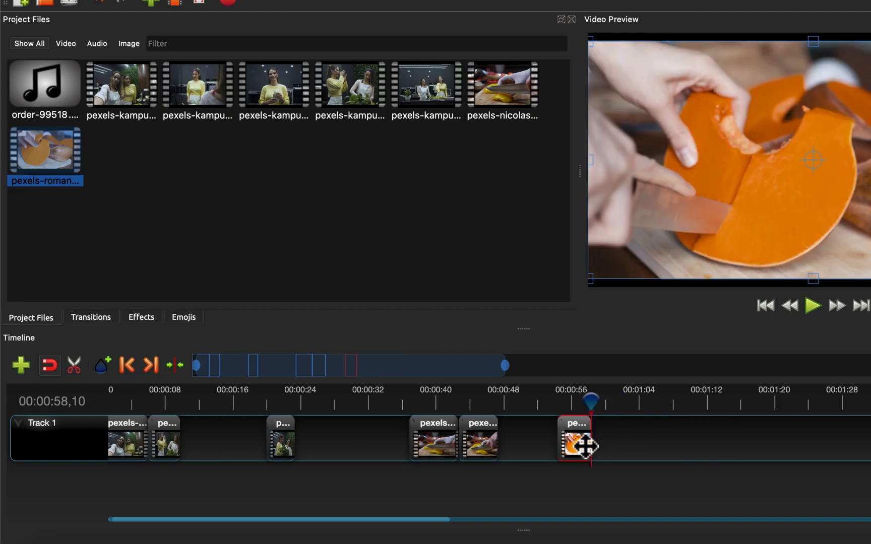
pyautogui.click(814, 307)
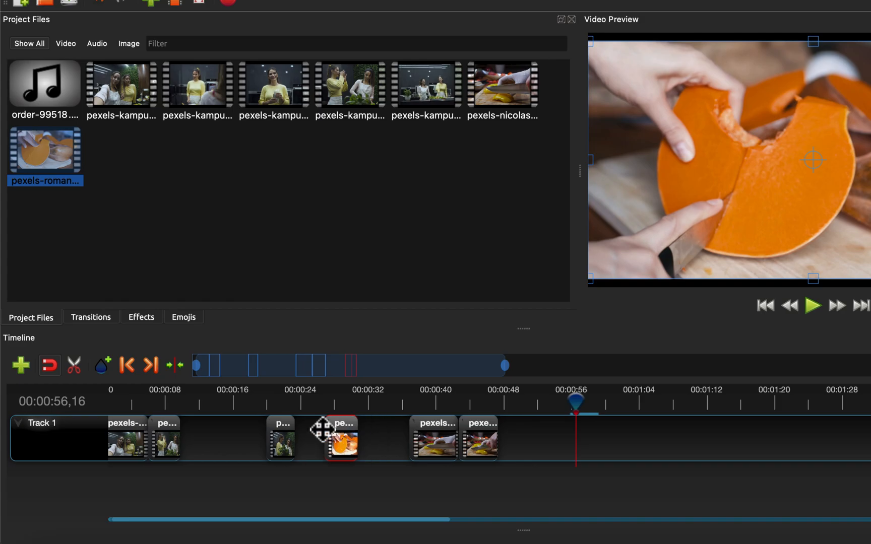
pyautogui.moveTo(342, 438); pyautogui.dragTo(266, 437)
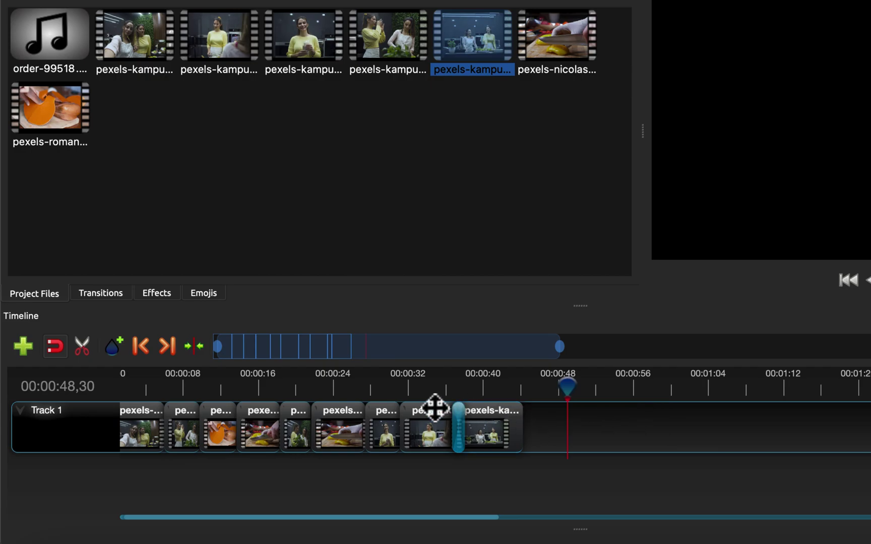
# Step: Drop the Barr ripple 3 transition onto the join between the first two clips
pyautogui.click(100, 293)
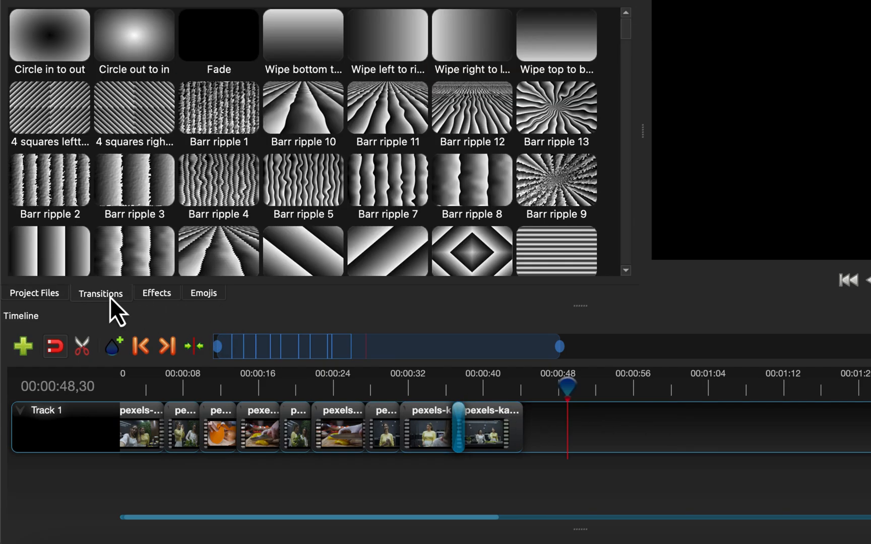
pyautogui.moveTo(137, 206)
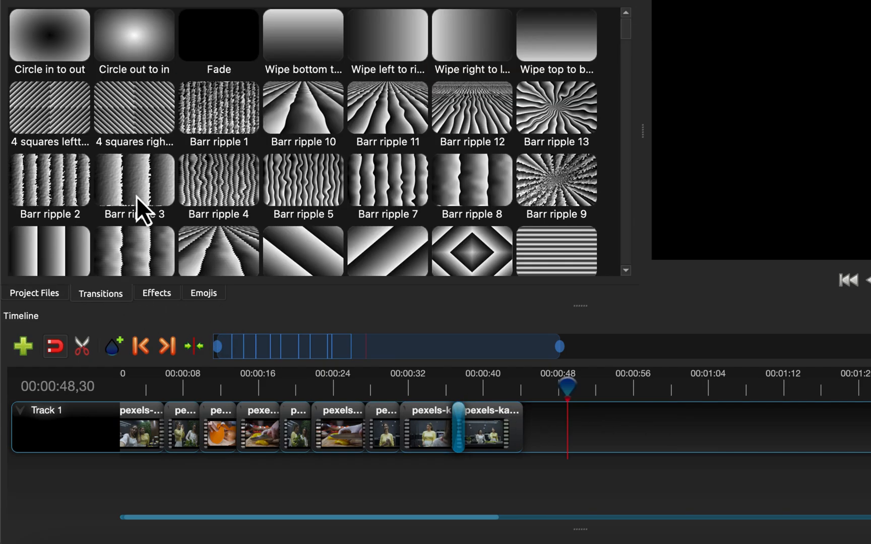
pyautogui.moveTo(134, 183); pyautogui.dragTo(167, 428)
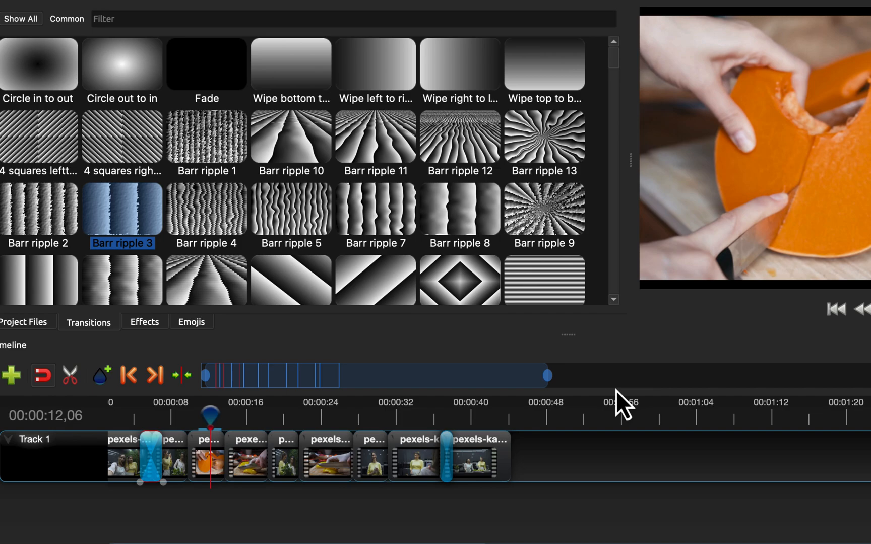
# Step: Filter effects to Video, apply Negative to the kitchen clip after the pepper clip, and preview it
pyautogui.click(145, 322)
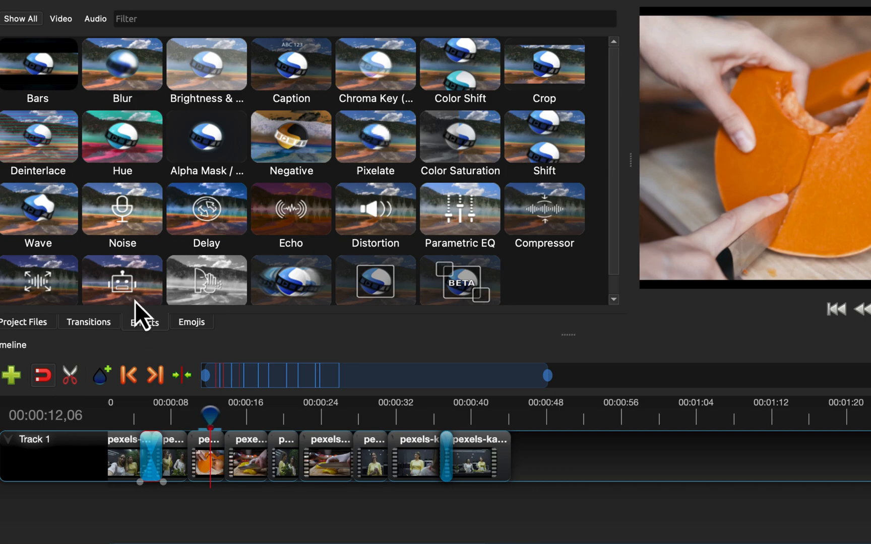
pyautogui.click(60, 19)
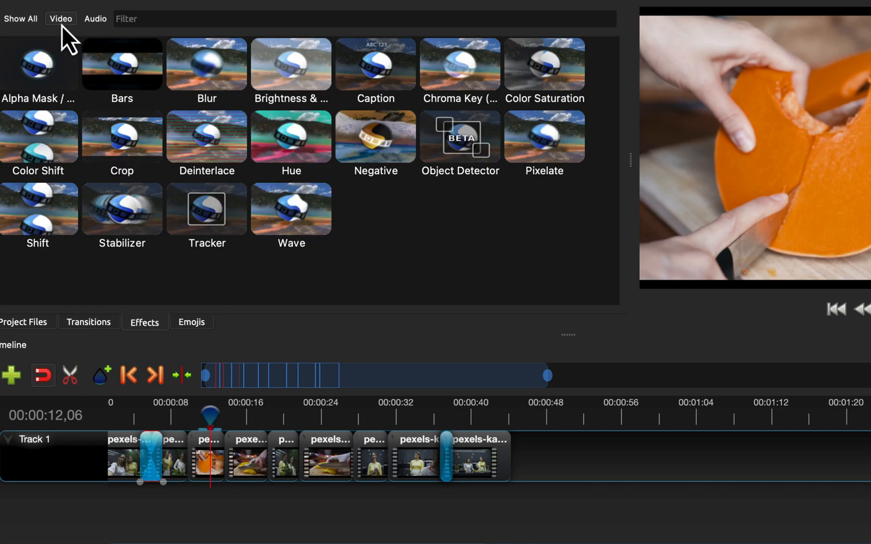
pyautogui.moveTo(324, 69)
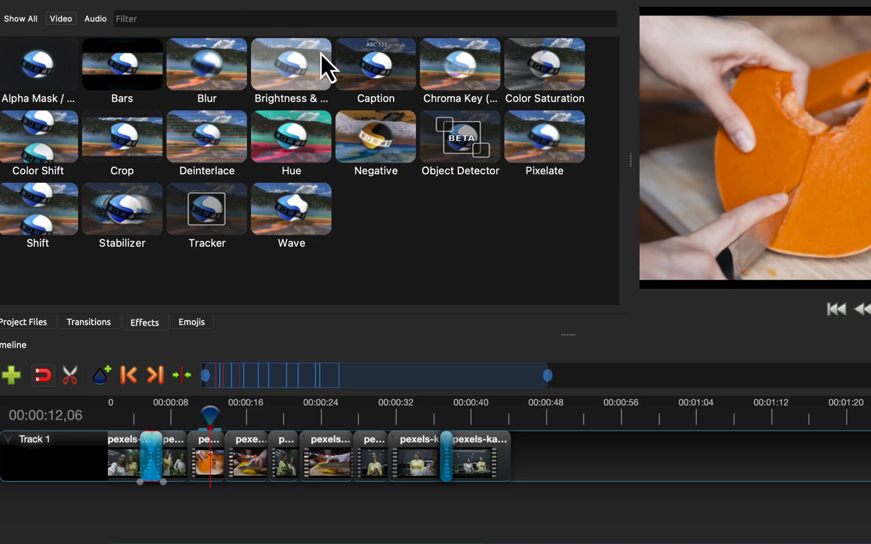
pyautogui.moveTo(375, 136); pyautogui.dragTo(372, 331)
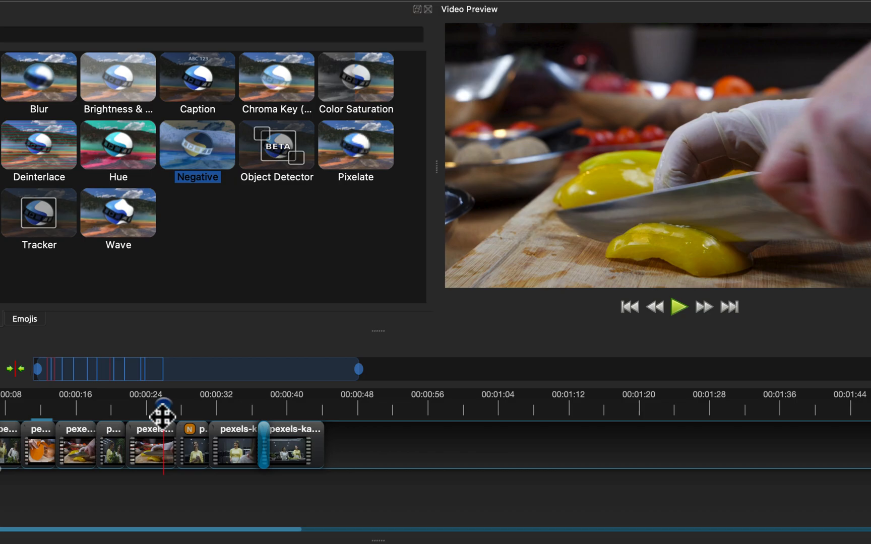
pyautogui.click(679, 307)
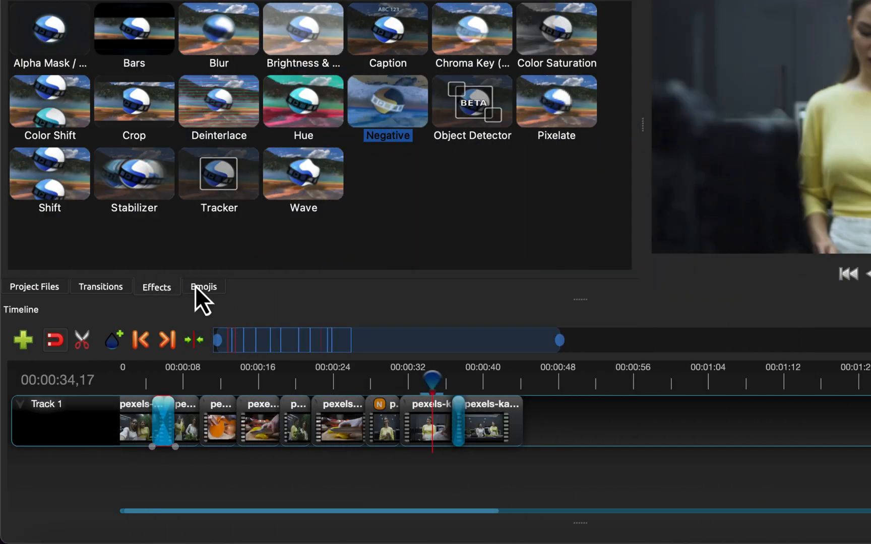
# Step: Open the Emojis collection and add a new track above Track 1
pyautogui.click(203, 287)
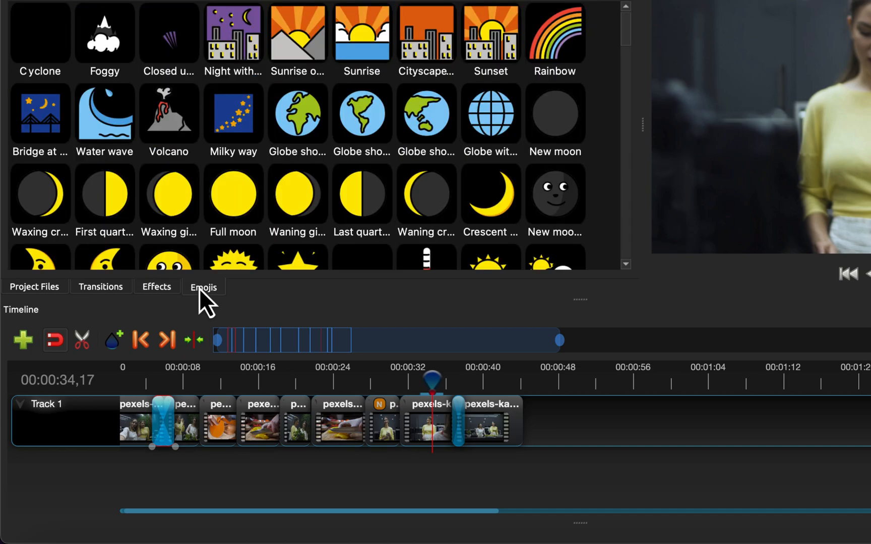
pyautogui.moveTo(193, 424)
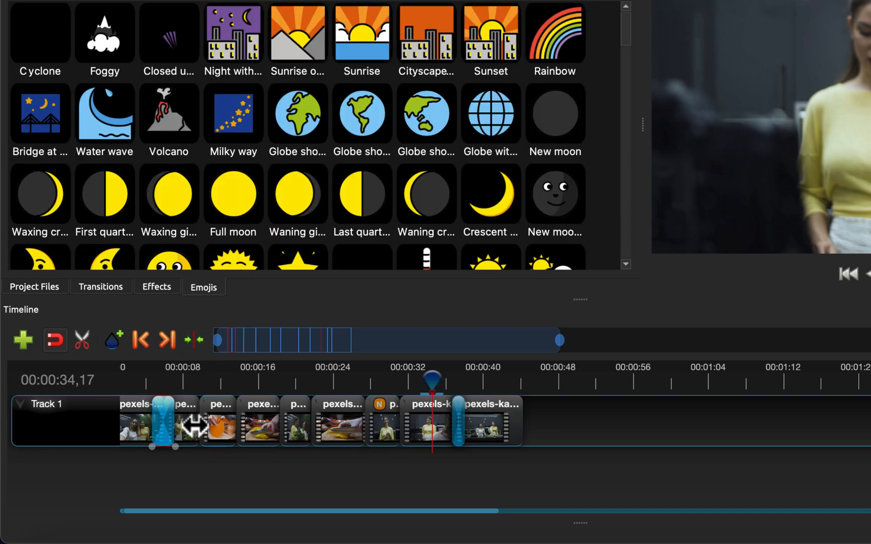
pyautogui.rightClick(48, 403)
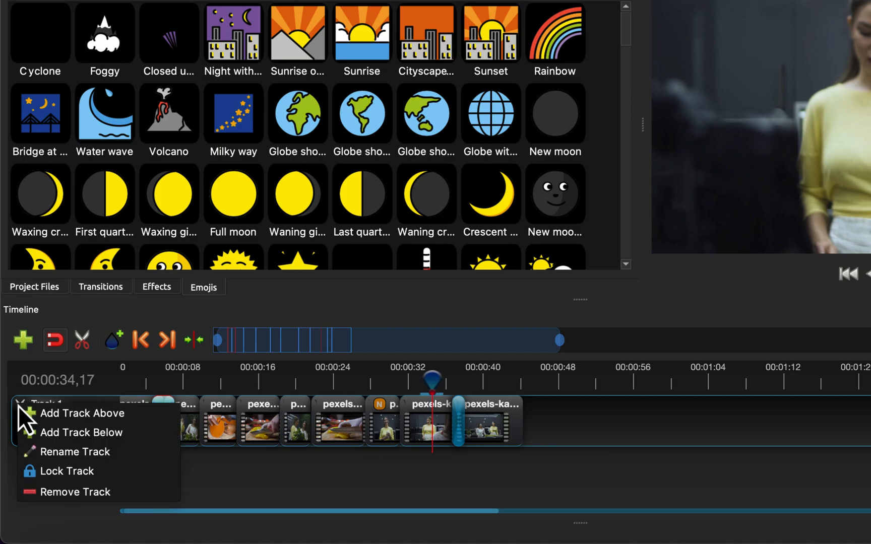
pyautogui.click(82, 413)
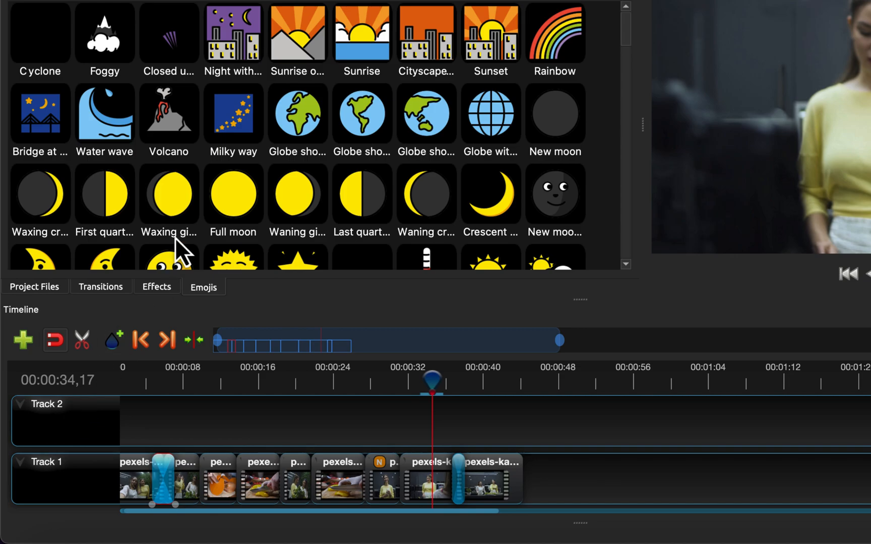
# Step: Drag the smiling full-moon emoji onto Track 2
pyautogui.scroll(-3)
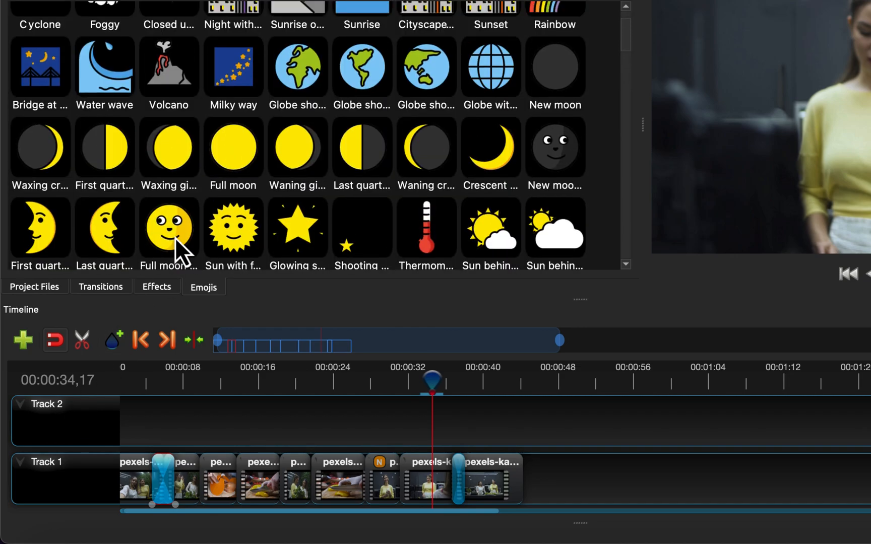
pyautogui.click(168, 230)
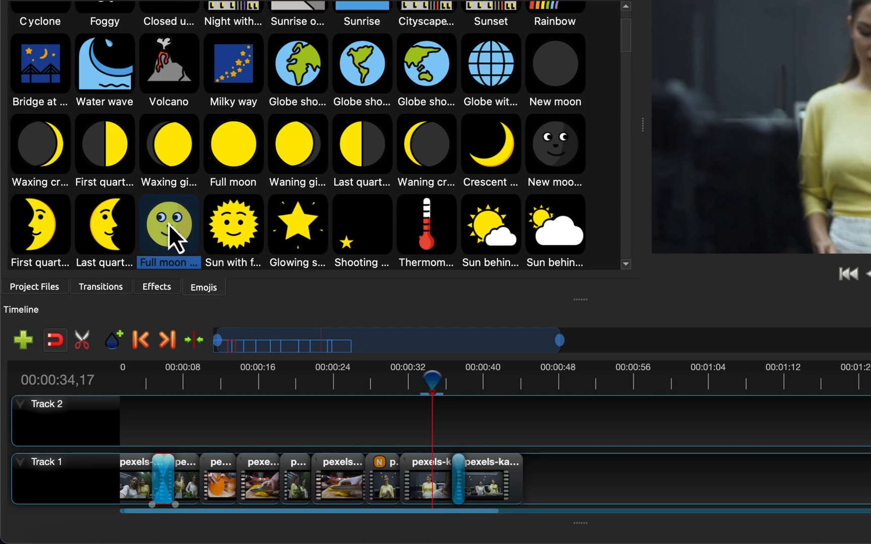
pyautogui.moveTo(168, 225); pyautogui.dragTo(480, 420)
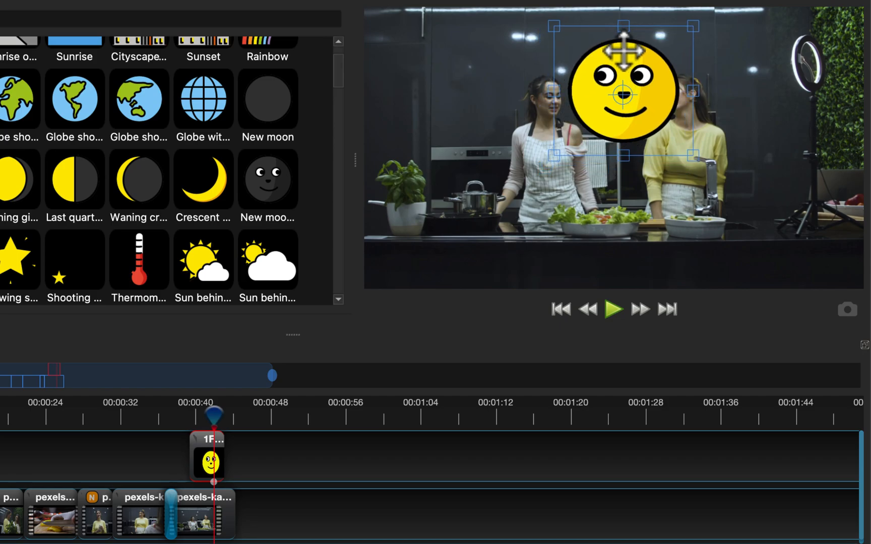
# Step: Shrink the moon emoji and position it in the video's top-right corner
pyautogui.moveTo(615, 86); pyautogui.dragTo(429, 86)
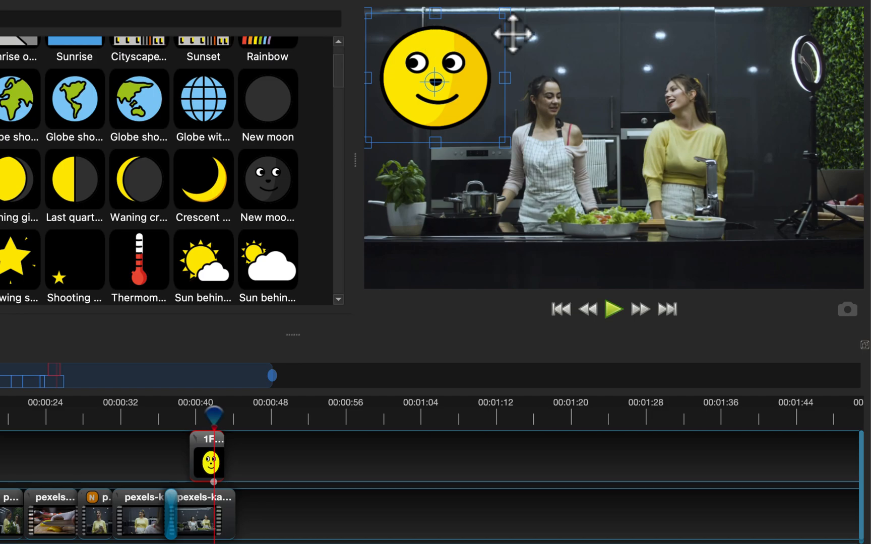
pyautogui.moveTo(439, 78); pyautogui.dragTo(761, 77)
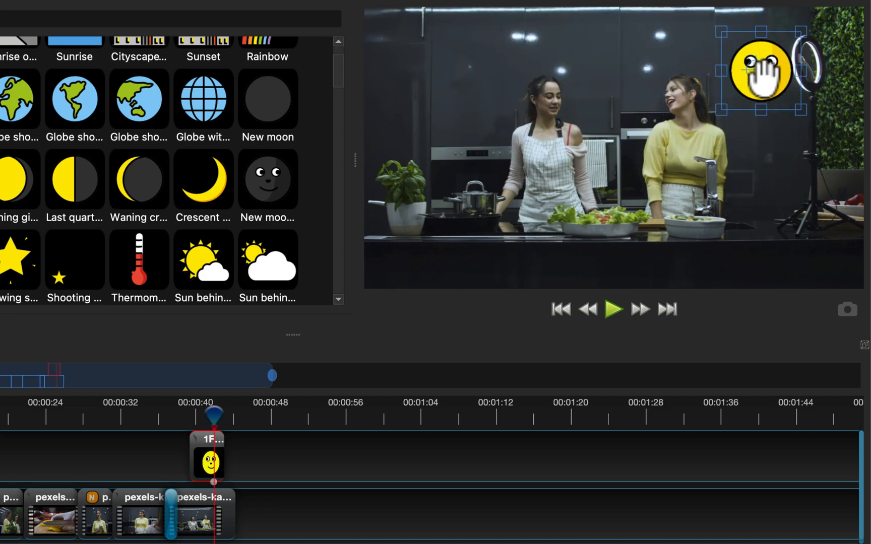
pyautogui.moveTo(764, 72); pyautogui.dragTo(747, 56)
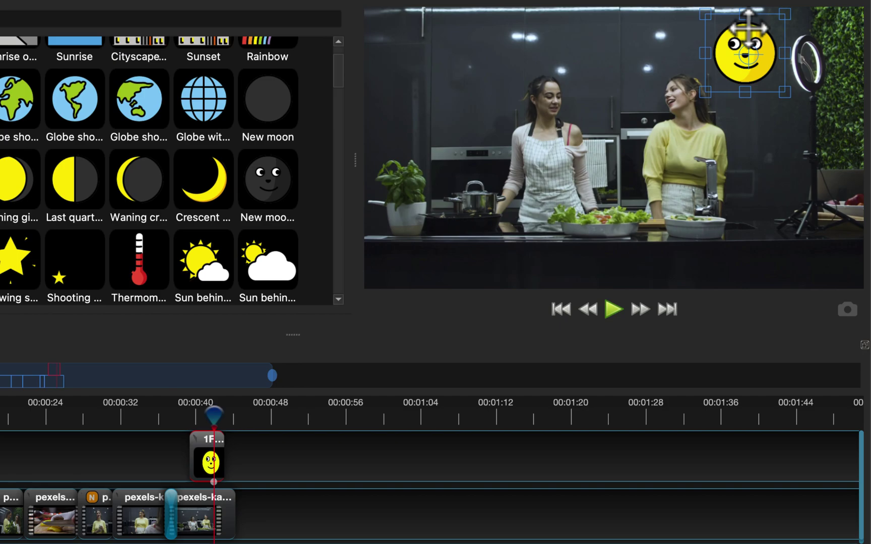
# Step: Play the edit from around 40 seconds to check the emoji overlay
pyautogui.click(153, 417)
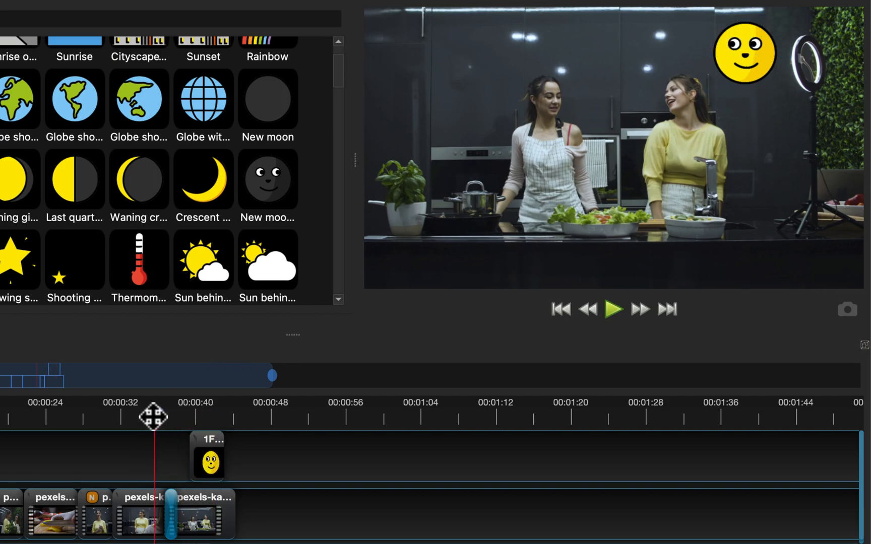
pyautogui.click(614, 310)
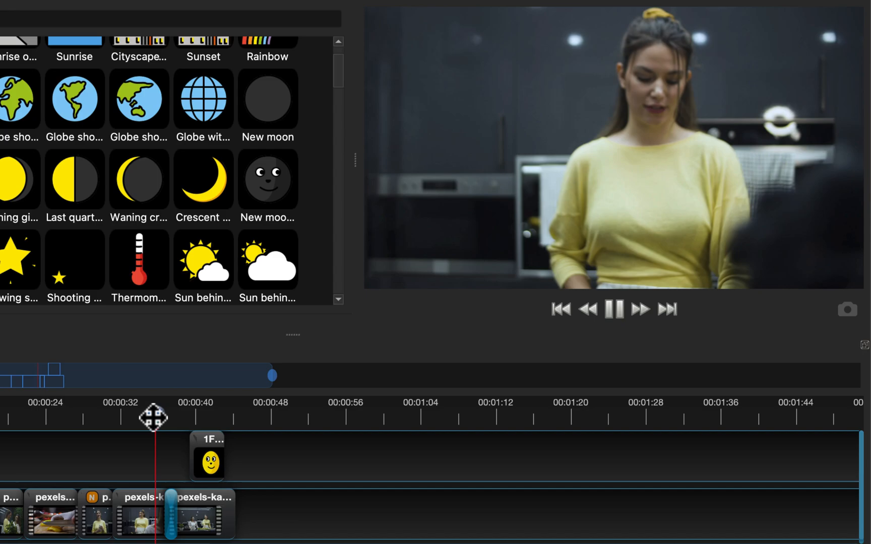
pyautogui.click(170, 420)
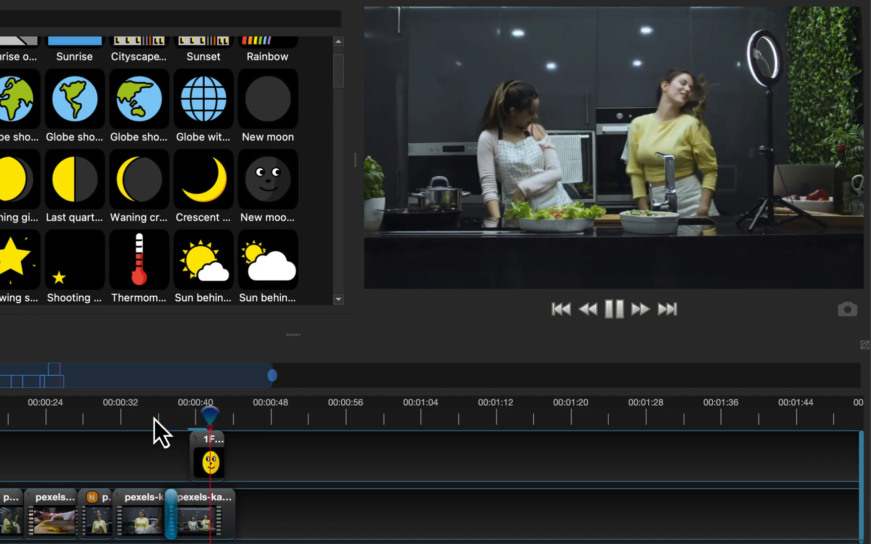
# Step: Add Track 3 above the emoji track and filter Project Files to audio
pyautogui.click(614, 310)
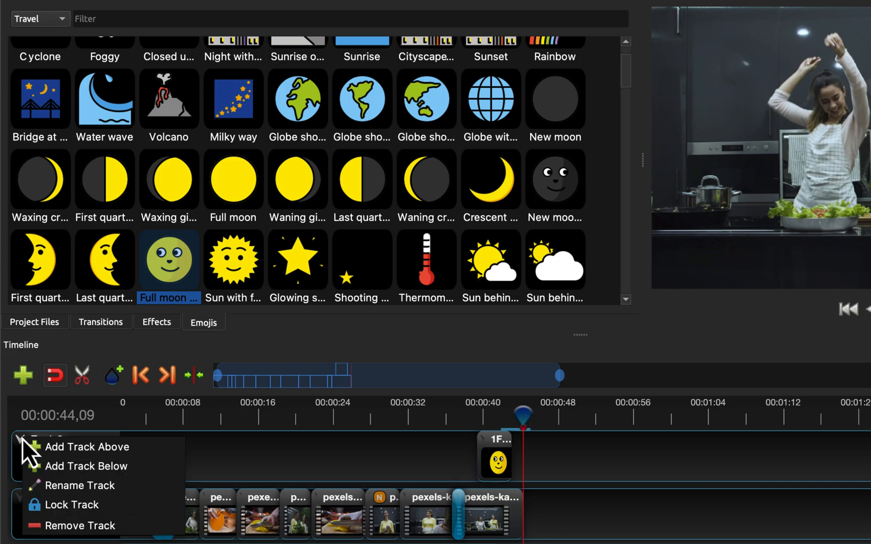
pyautogui.click(87, 447)
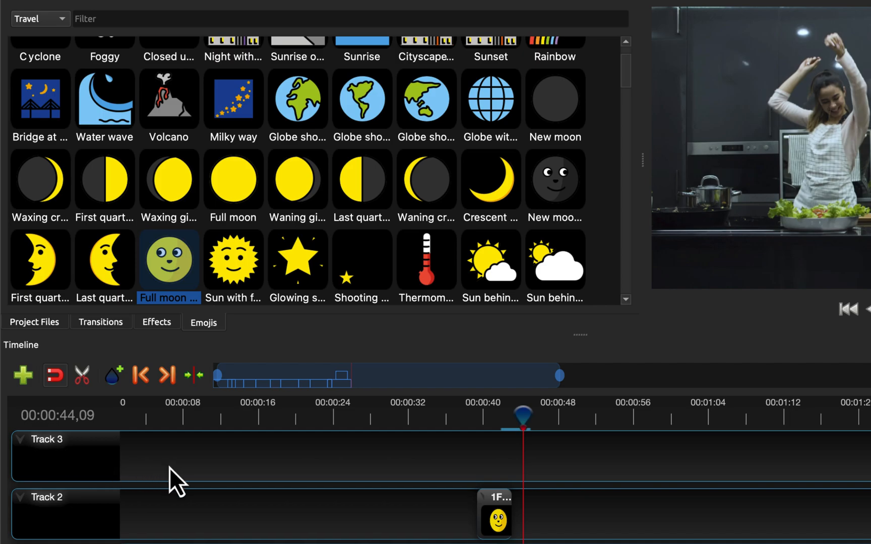
pyautogui.click(34, 322)
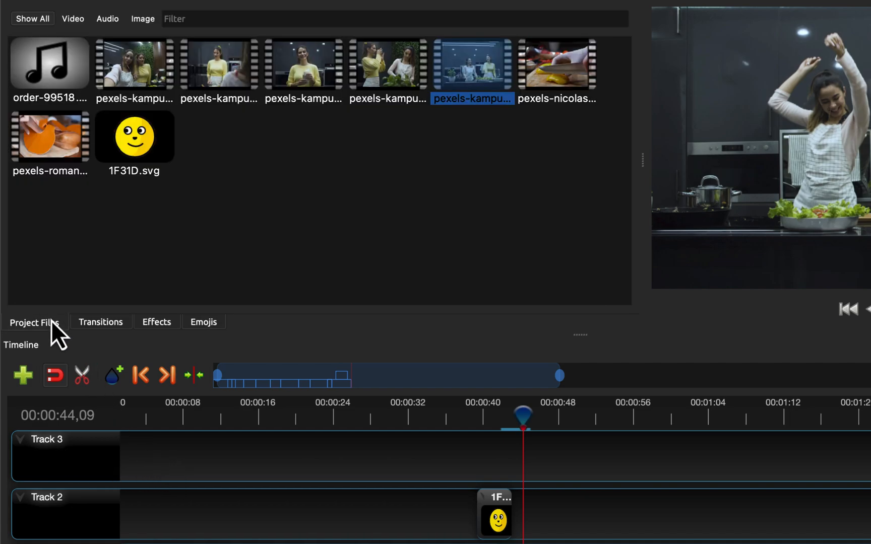
pyautogui.click(108, 19)
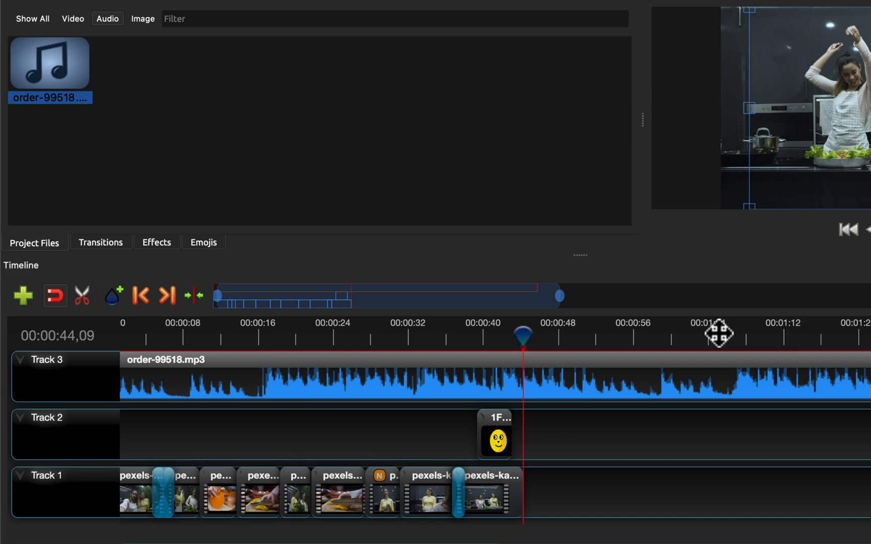
pyautogui.moveTo(545, 392)
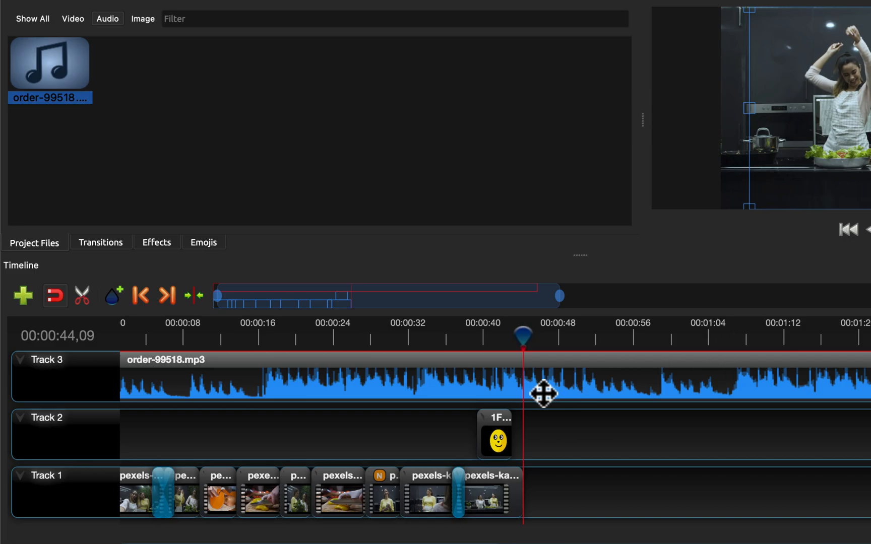
pyautogui.moveTo(533, 396)
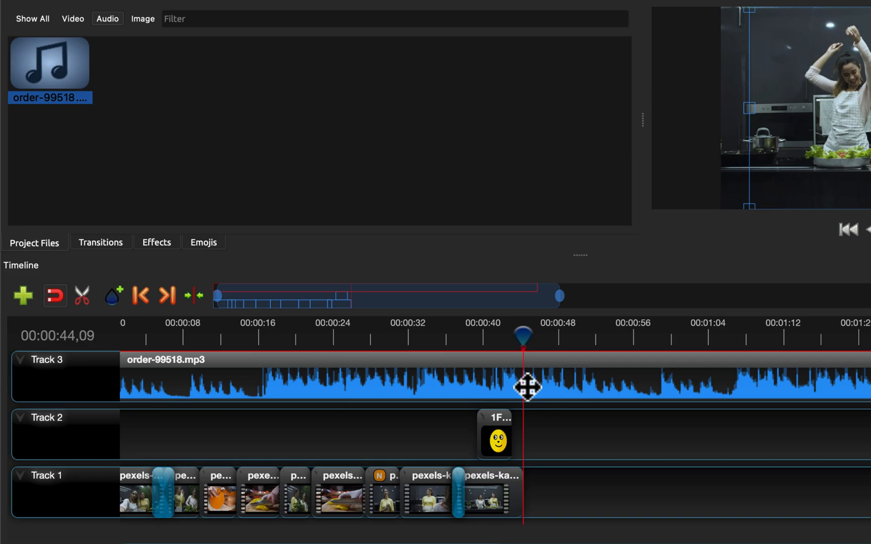
# Step: Slice the music where the video ends, remove the later piece, and play to check
pyautogui.click(82, 295)
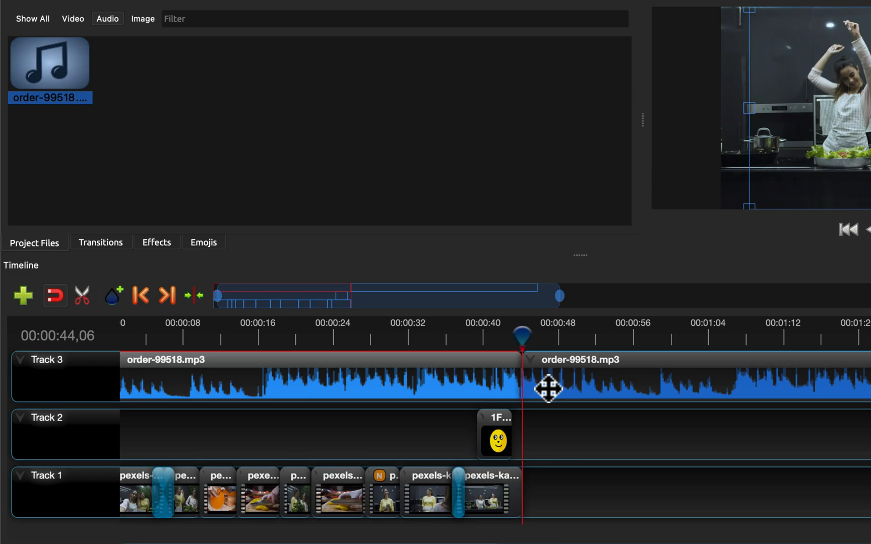
pyautogui.rightClick(547, 389)
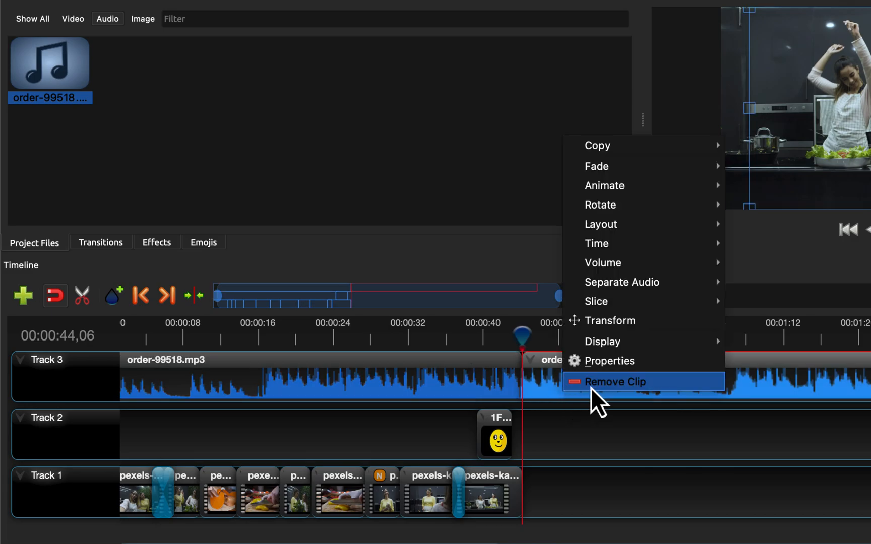
pyautogui.click(615, 382)
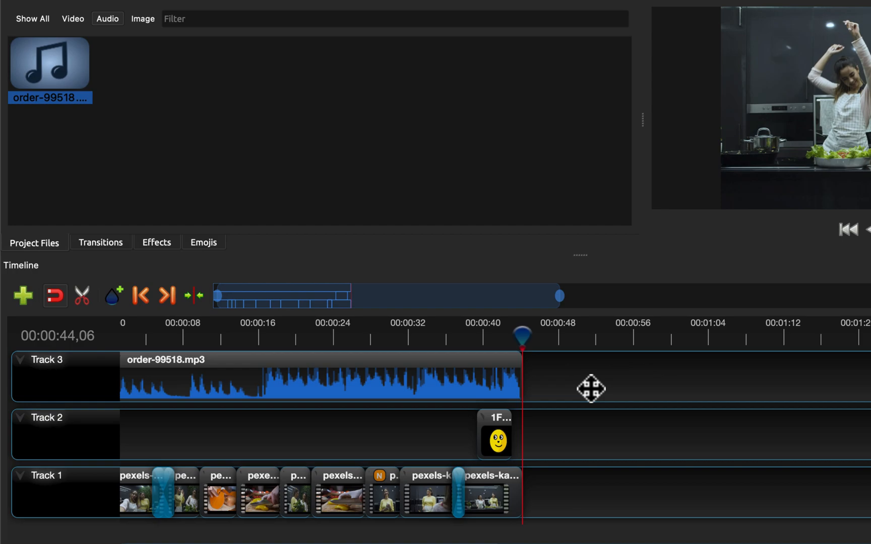
pyautogui.click(121, 335)
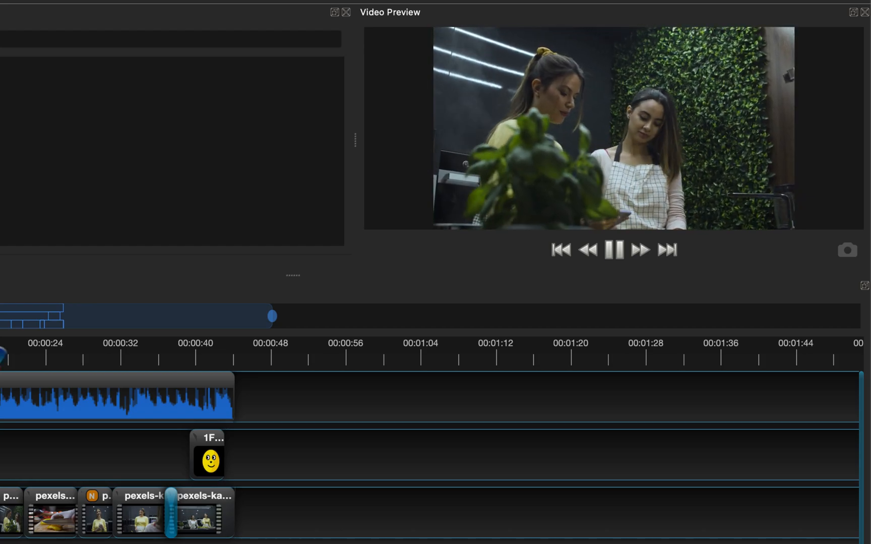
# Step: Export as Cooking to Desktop using Web, YouTube HD, HD 1080p 29.97 fps
pyautogui.click(614, 251)
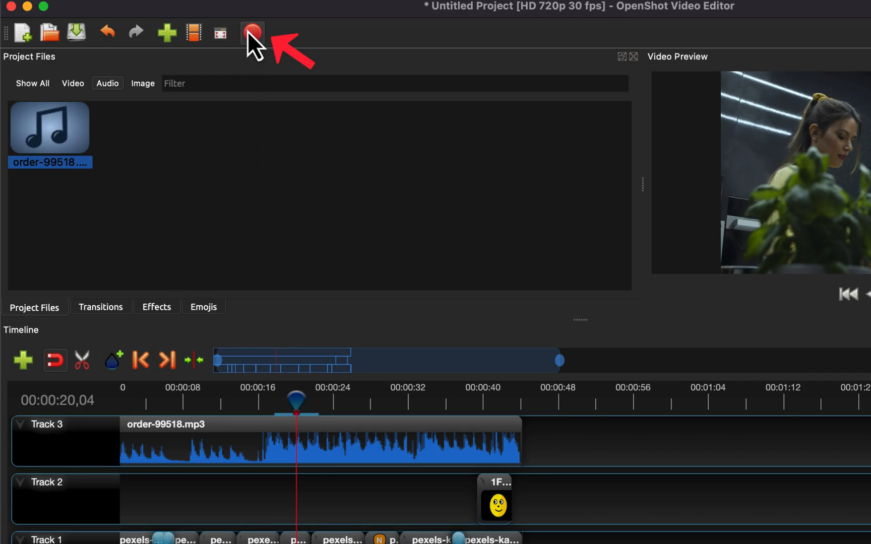
pyautogui.click(253, 31)
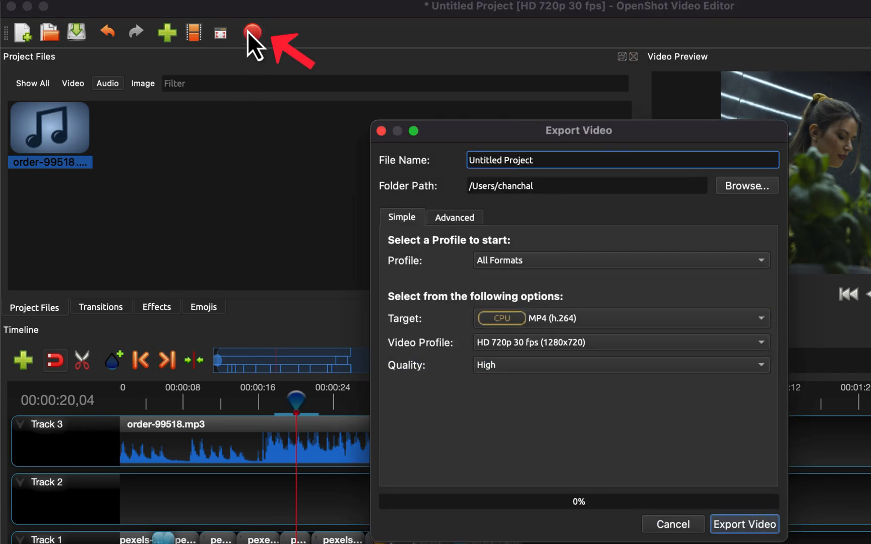
pyautogui.click(746, 185)
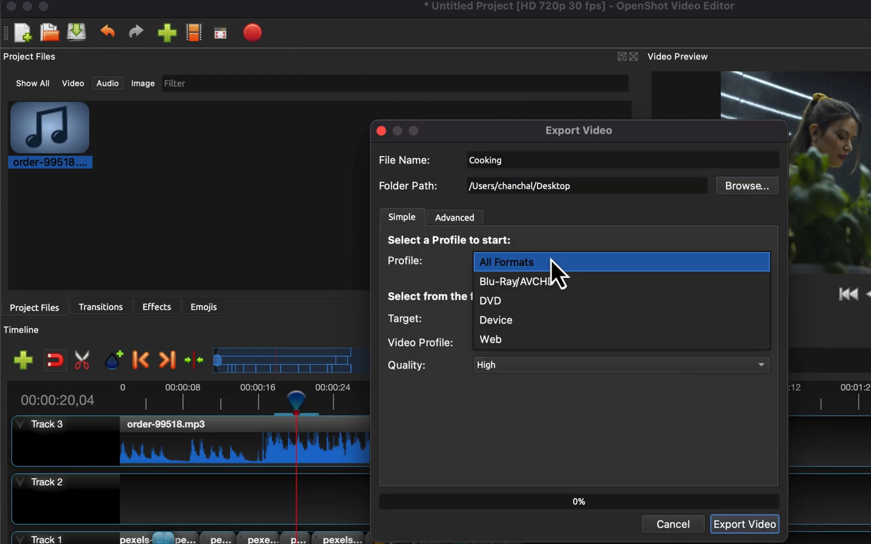
pyautogui.click(491, 339)
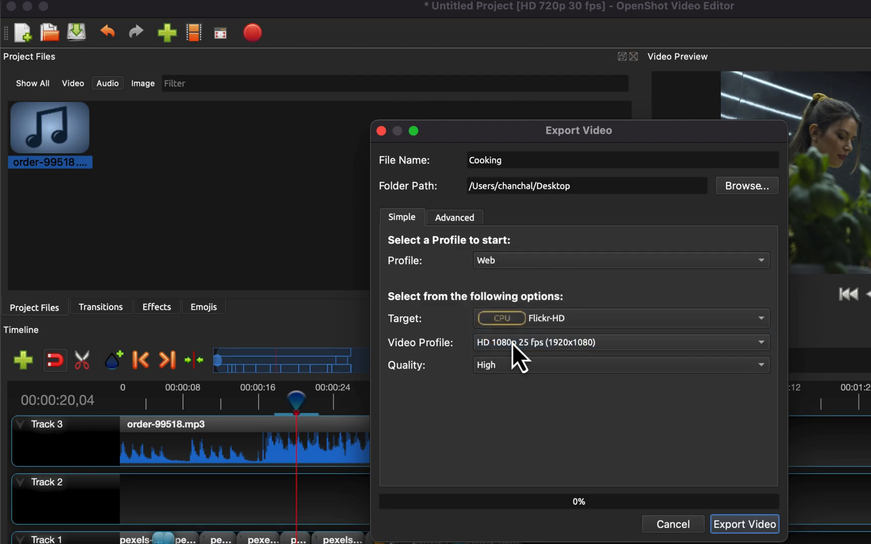
pyautogui.click(622, 319)
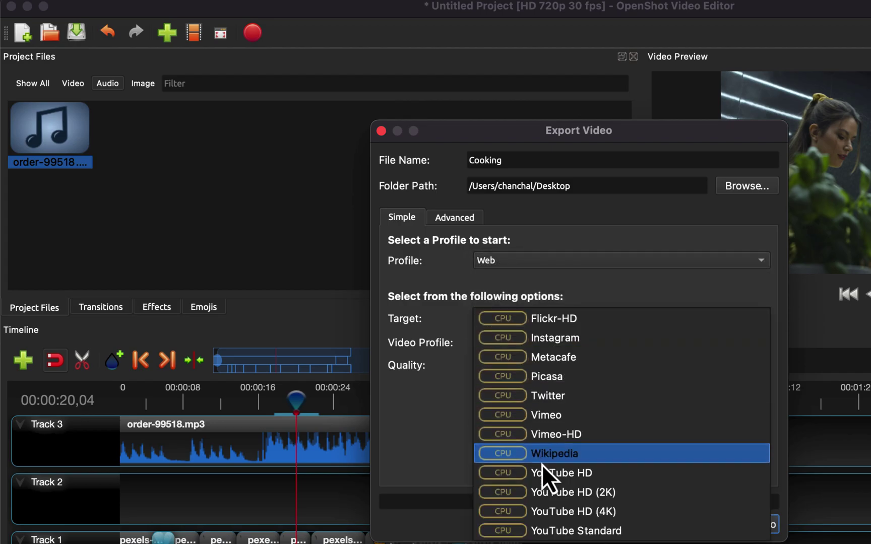
pyautogui.click(555, 473)
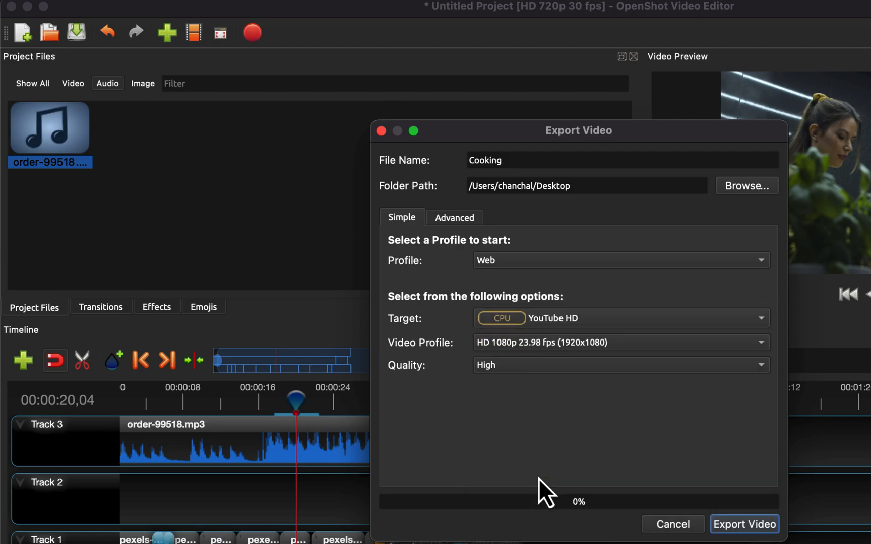
pyautogui.click(621, 343)
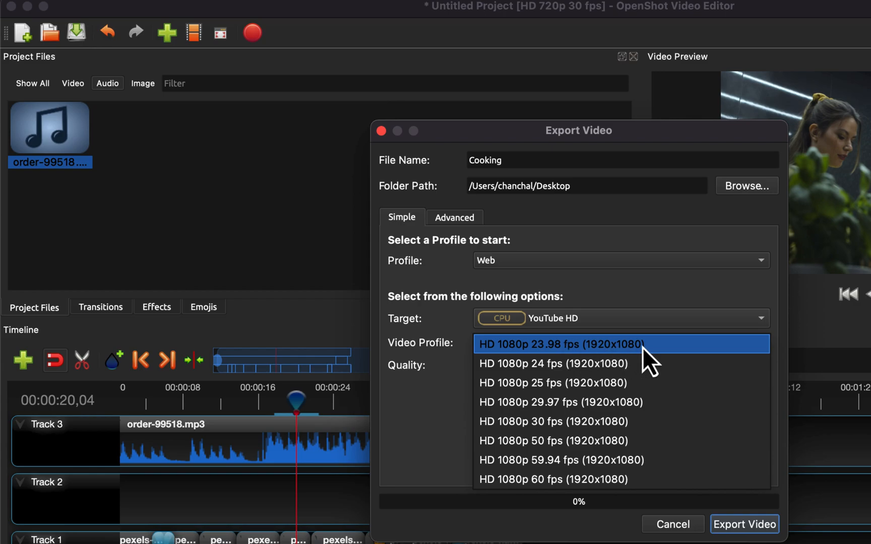
pyautogui.moveTo(642, 414)
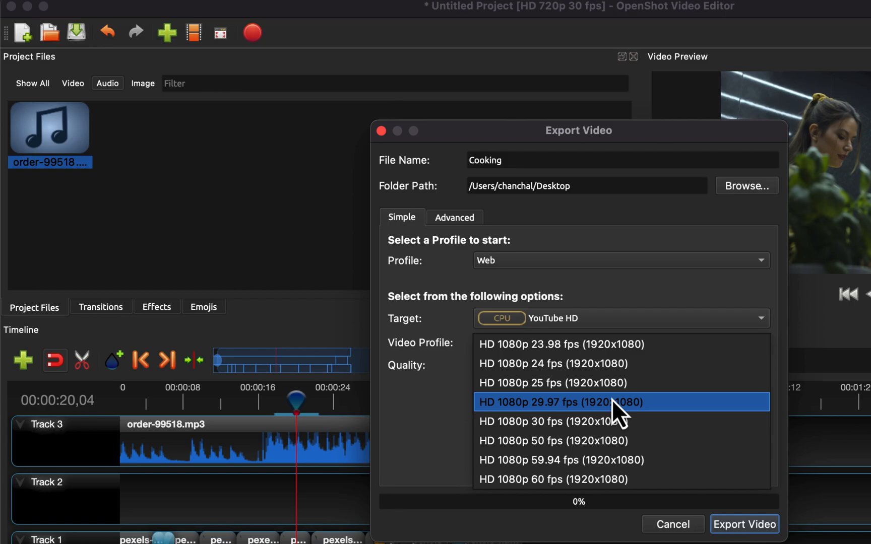
pyautogui.click(565, 403)
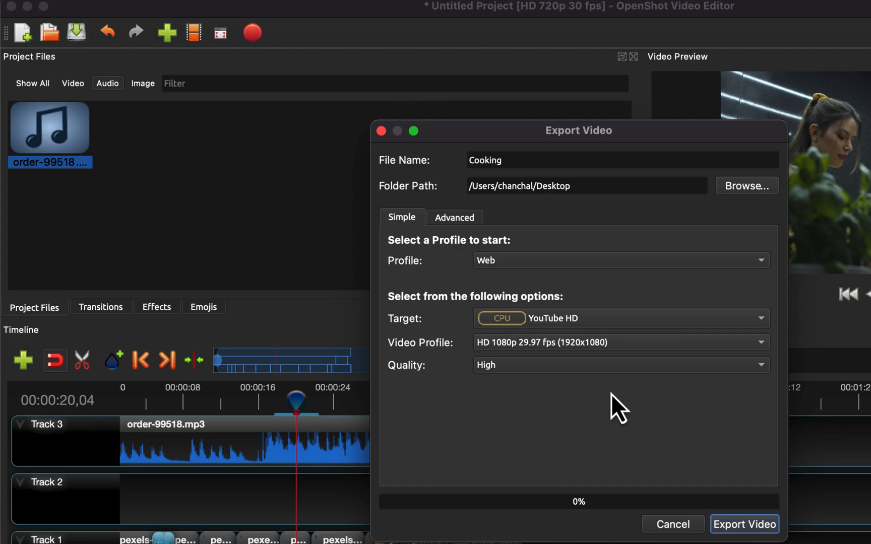
pyautogui.moveTo(610, 457)
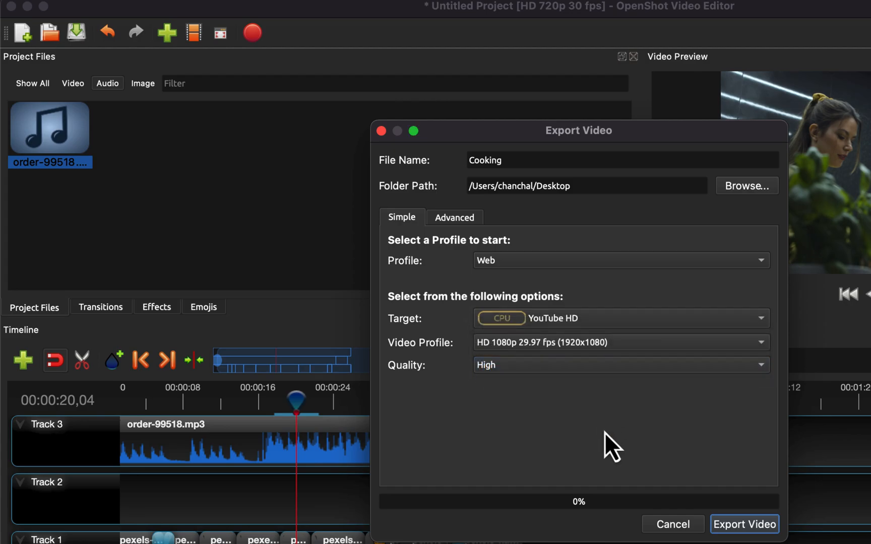
pyautogui.click(746, 525)
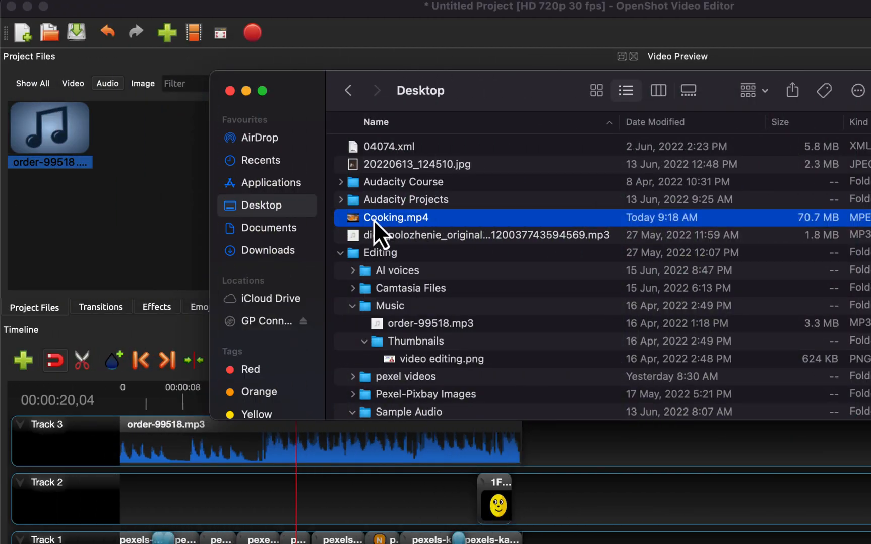
# Step: Double-click Cooking.mp4 on the Desktop to watch the exported video
pyautogui.doubleClick(396, 217)
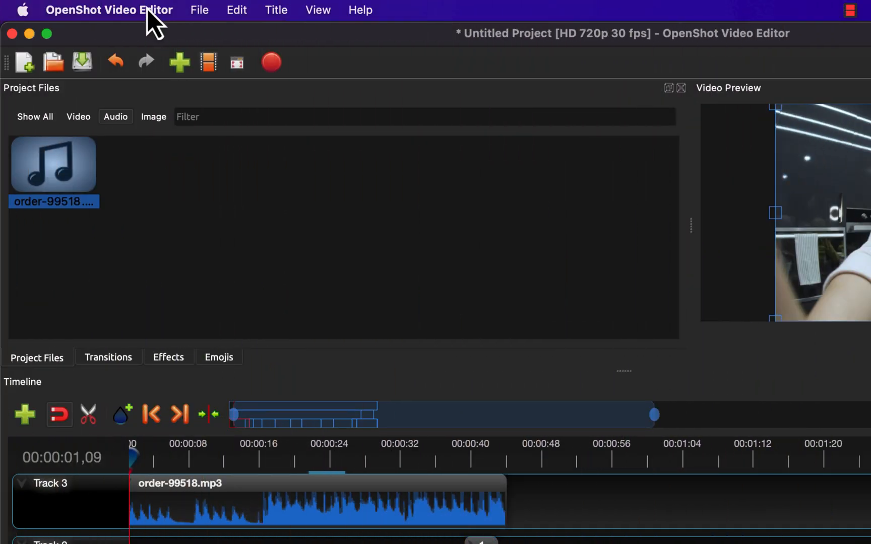
# Step: View the Keyboard shortcuts tab in Preferences, then close the window
pyautogui.click(106, 10)
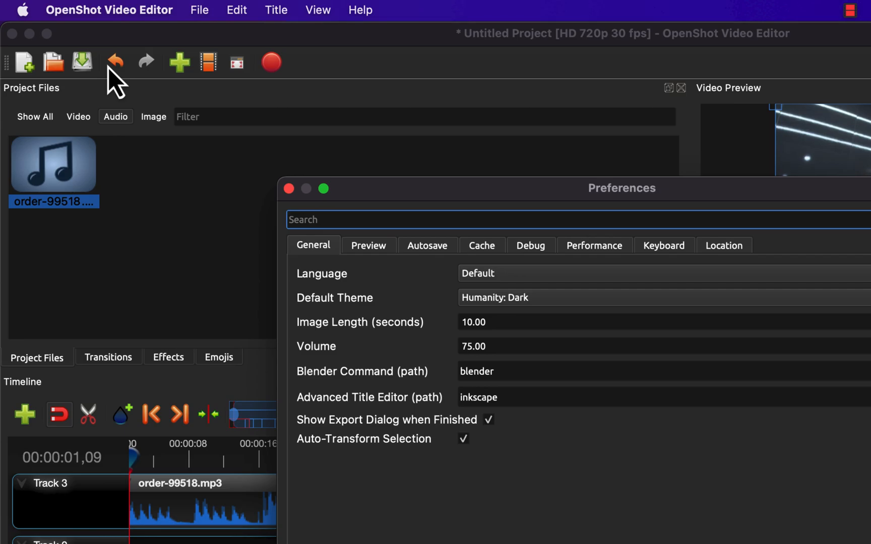
pyautogui.moveTo(704, 269)
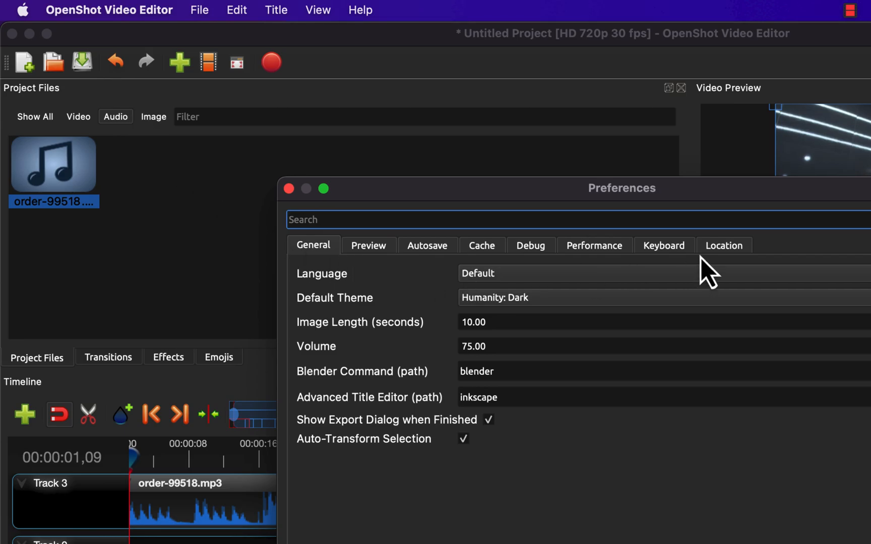
pyautogui.click(664, 245)
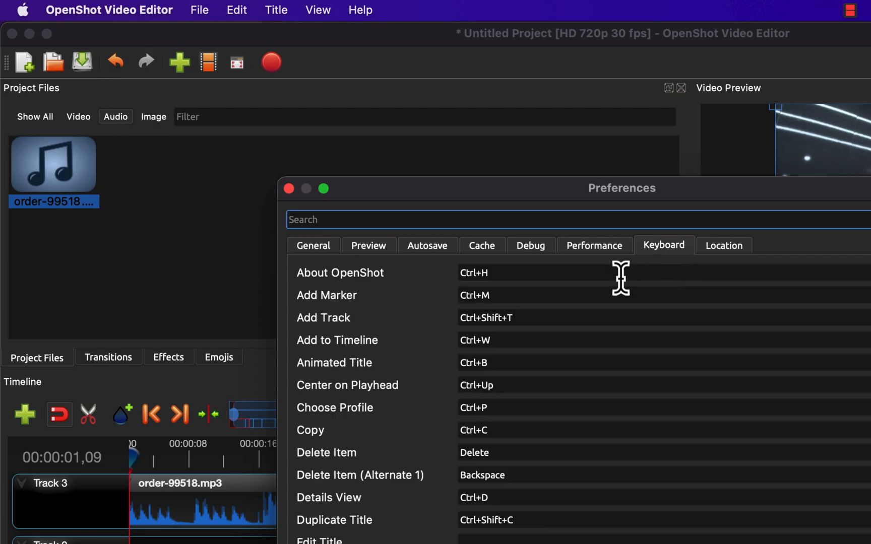
pyautogui.click(289, 189)
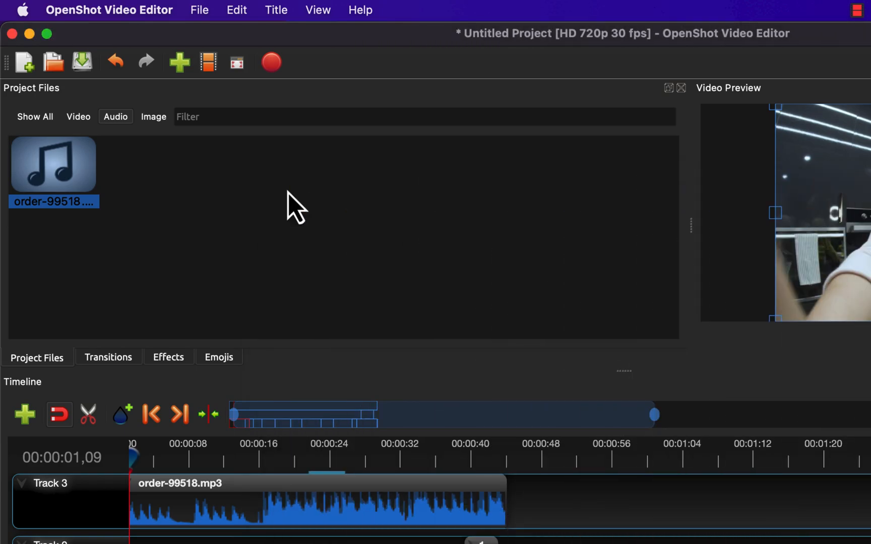
pyautogui.moveTo(624, 103)
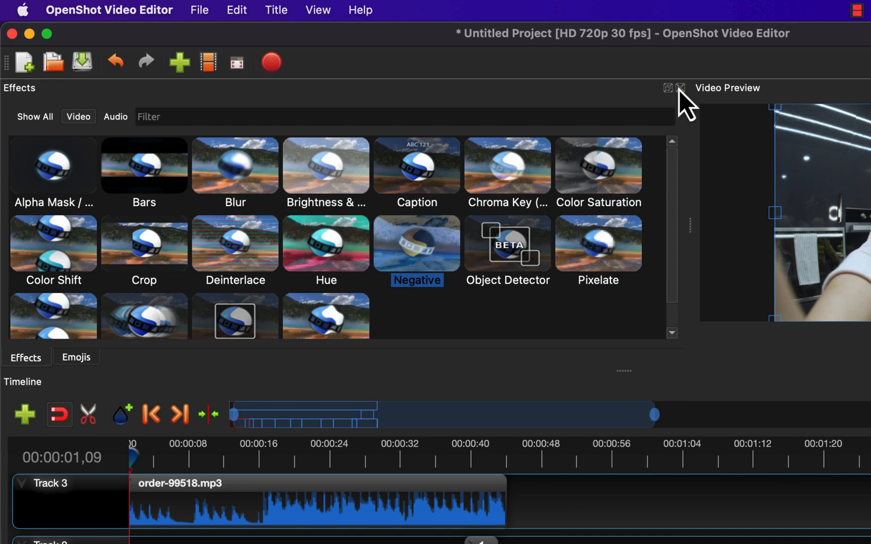
# Step: Close the Effects dock so the video preview fills the window
pyautogui.click(683, 87)
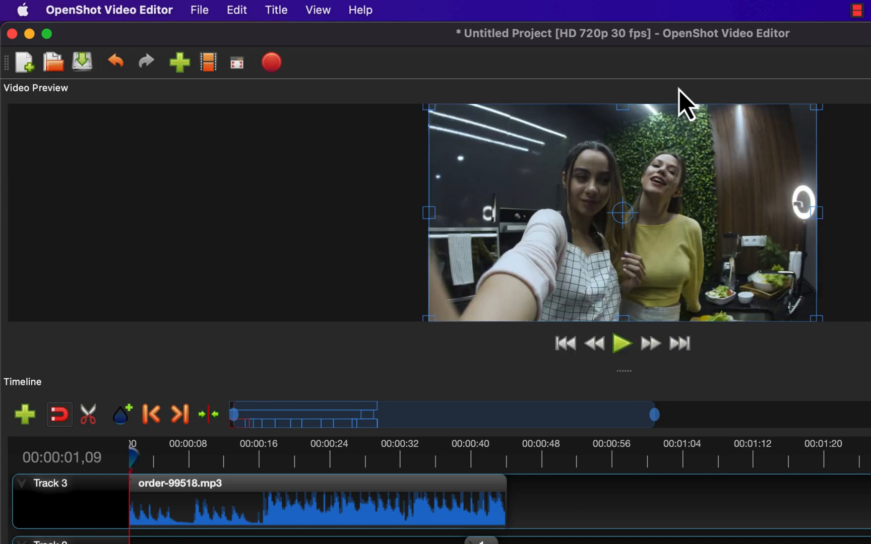
pyautogui.moveTo(723, 425)
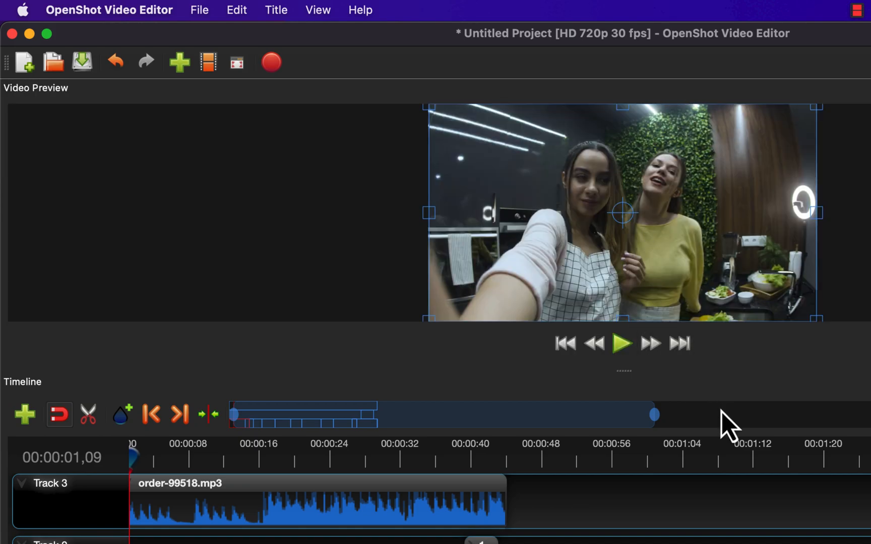
pyautogui.moveTo(622, 374)
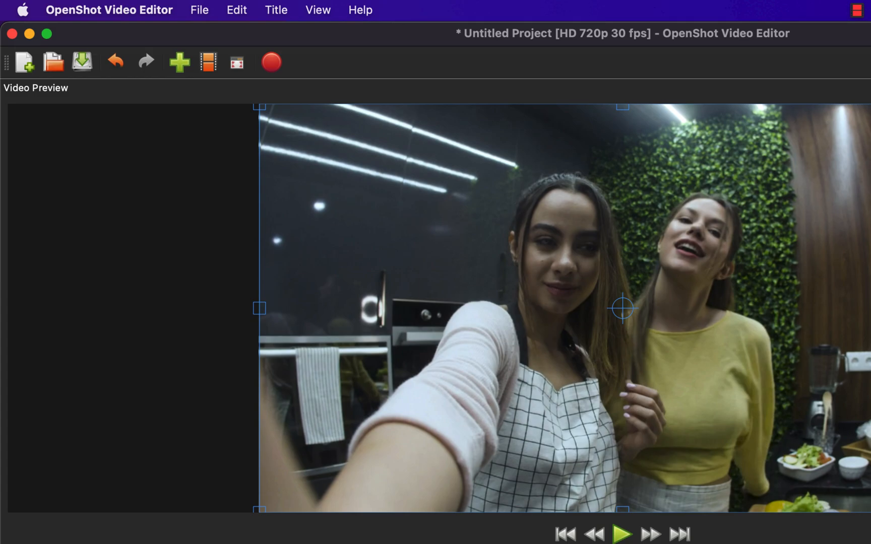
pyautogui.moveTo(353, 203)
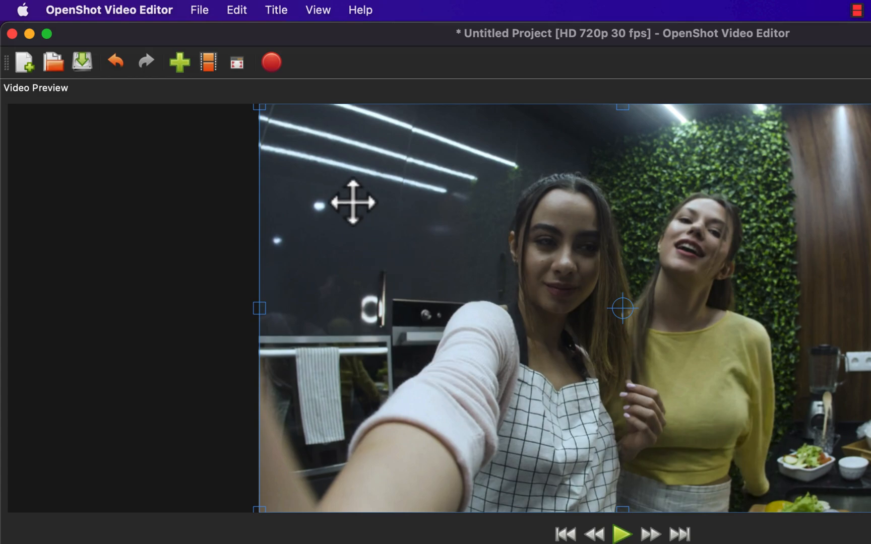
pyautogui.click(318, 10)
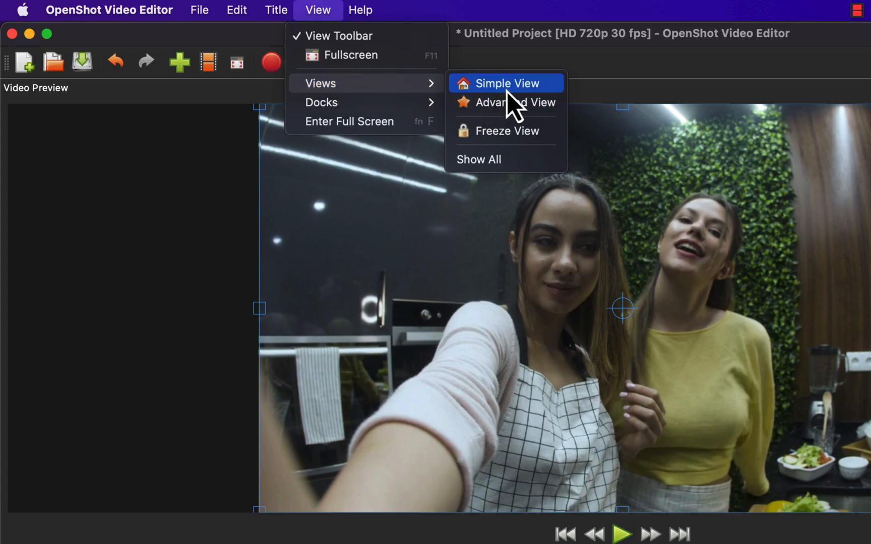
# Step: Apply Simple View, then Advanced View, and reopen the Views menu to freeze
pyautogui.click(506, 83)
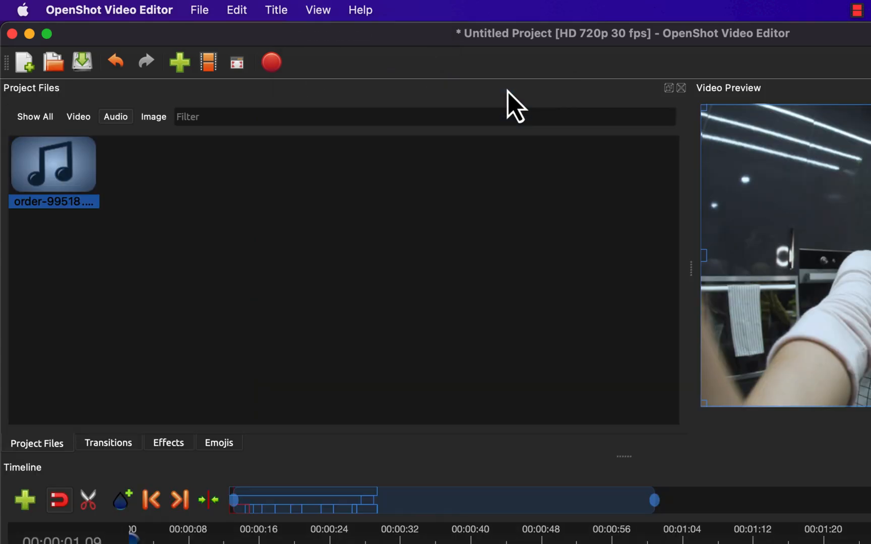
pyautogui.click(318, 10)
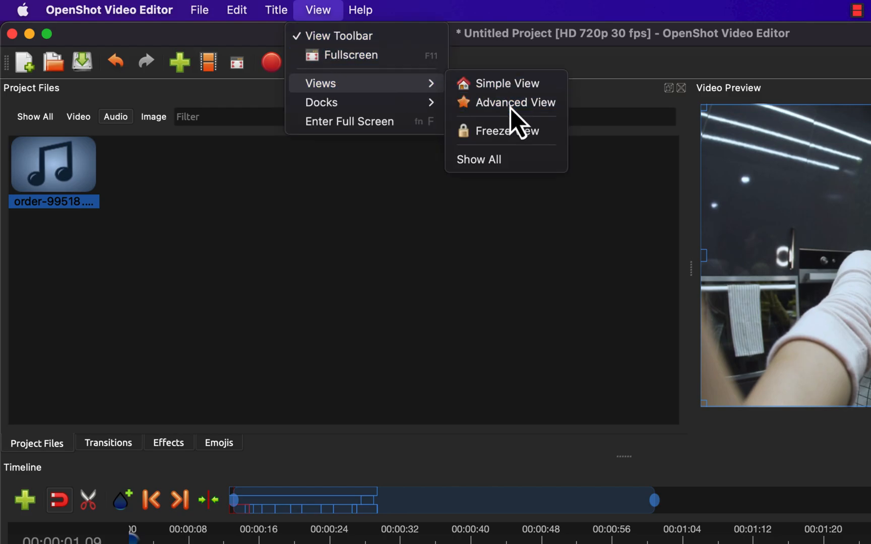
pyautogui.click(516, 102)
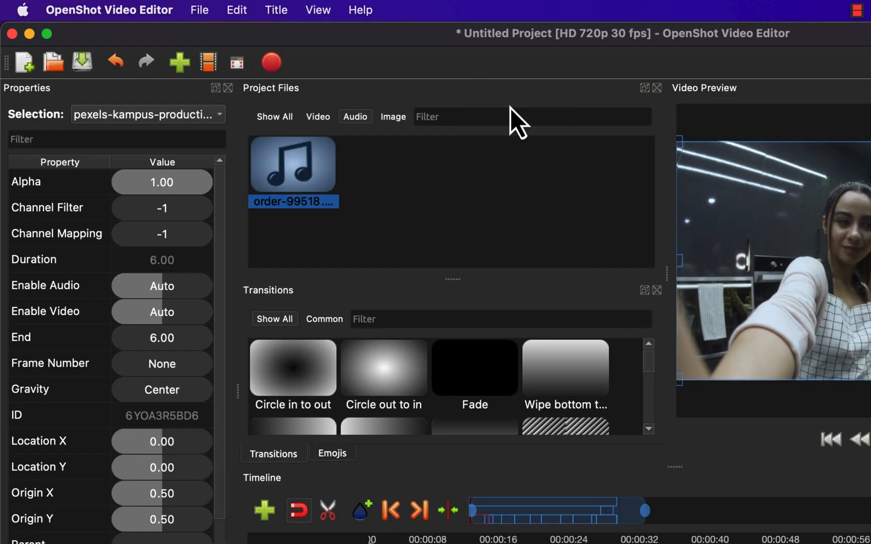
pyautogui.moveTo(483, 100)
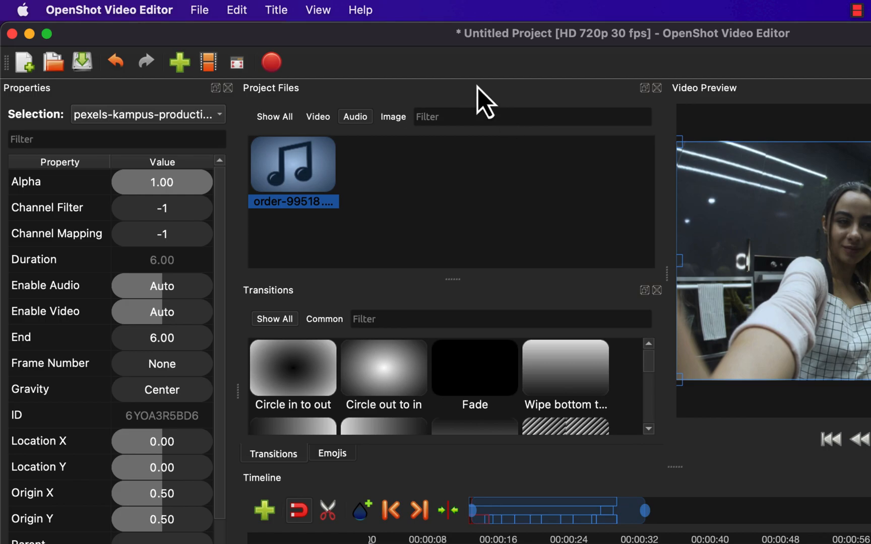
pyautogui.click(318, 11)
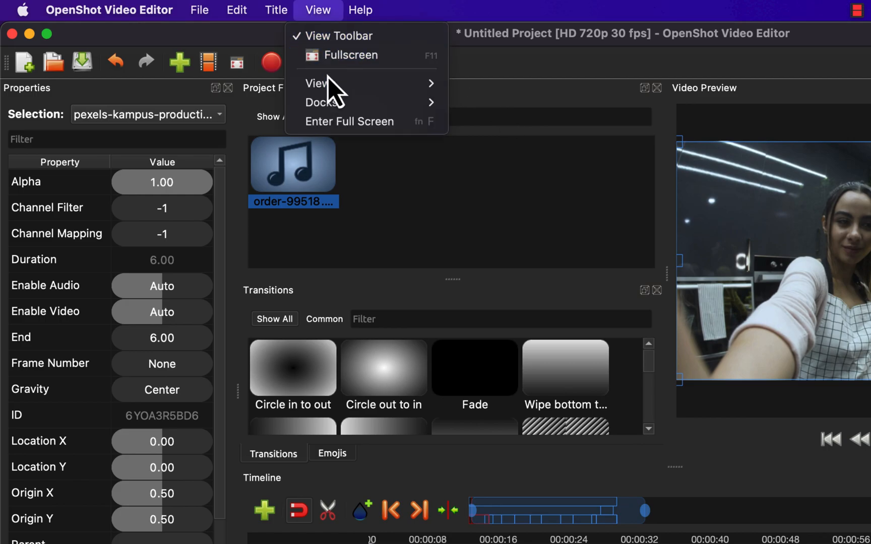
pyautogui.moveTo(328, 83)
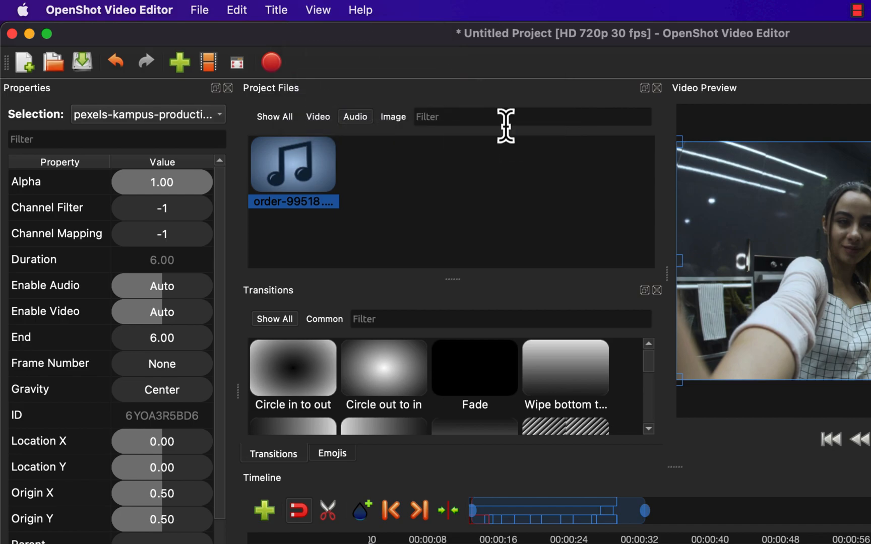
pyautogui.moveTo(598, 98)
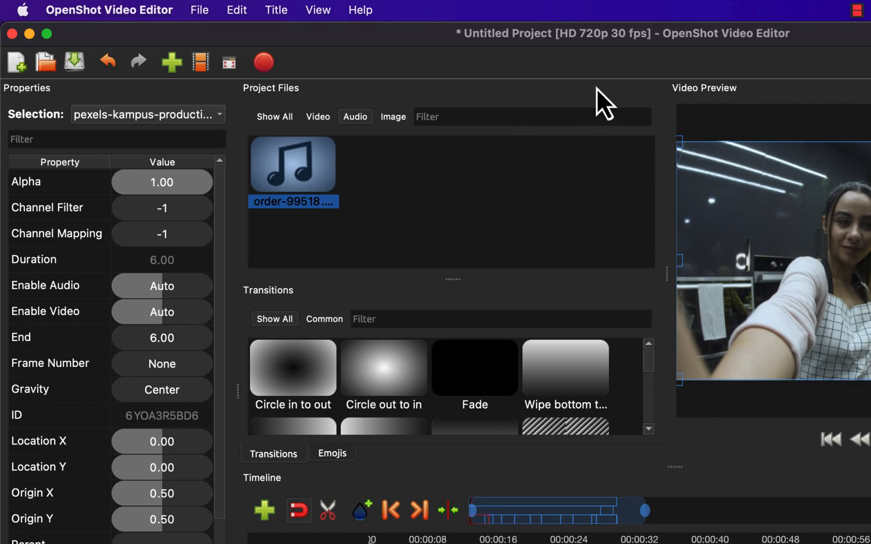
pyautogui.moveTo(679, 141)
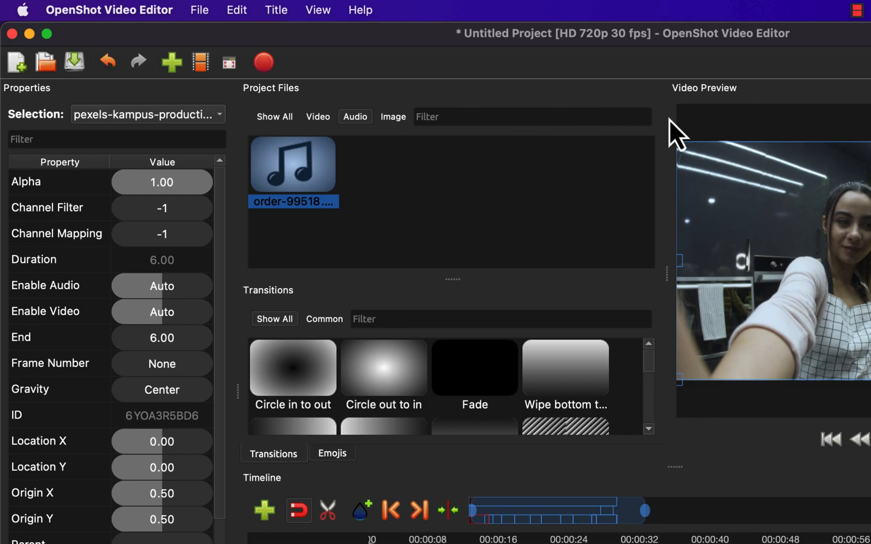
# Step: Un-Freeze the panel layout and switch back to Simple View
pyautogui.click(318, 10)
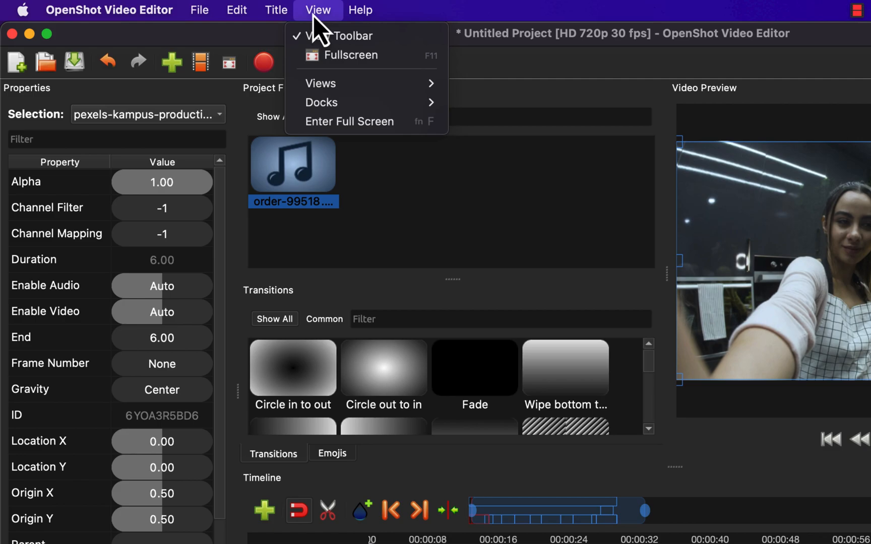
pyautogui.moveTo(320, 84)
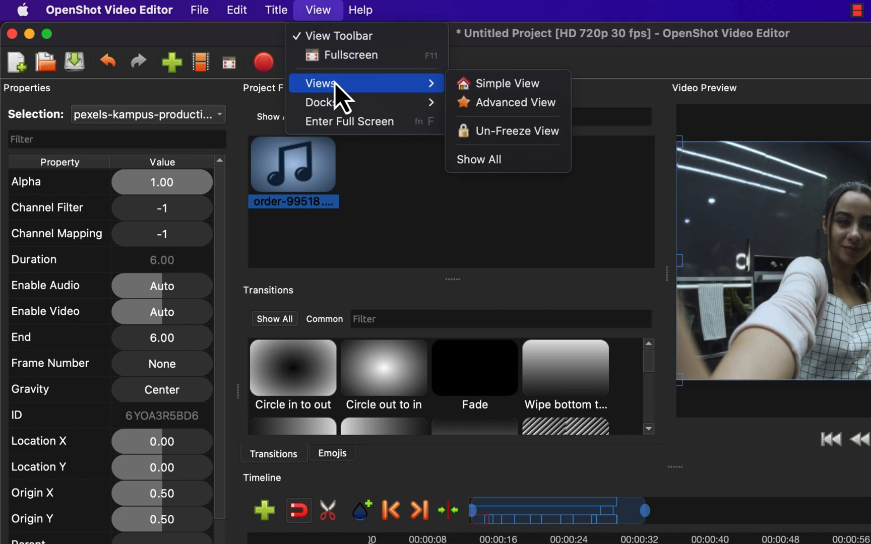
pyautogui.moveTo(502, 146)
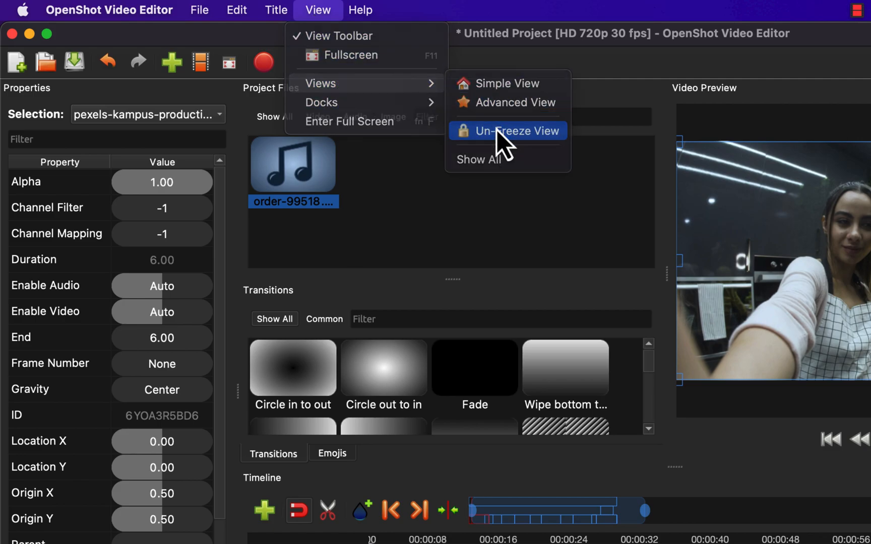
pyautogui.click(518, 131)
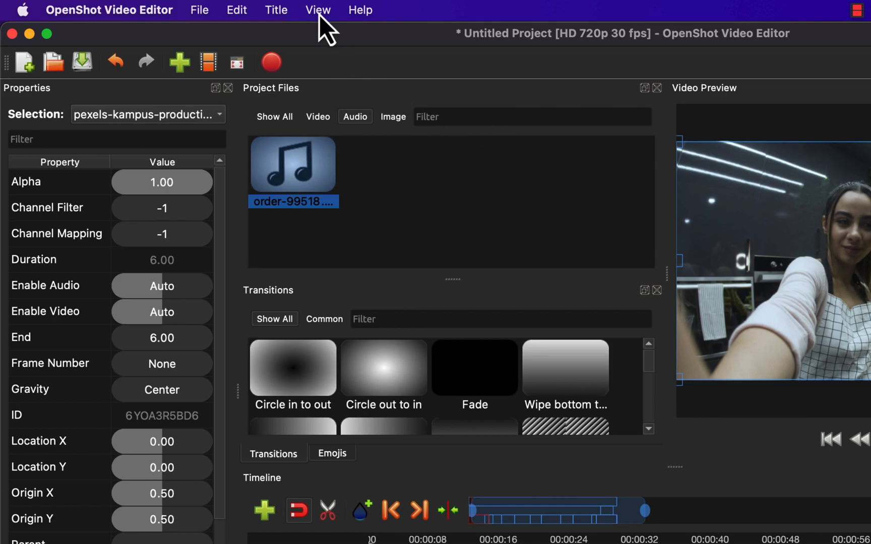
pyautogui.click(318, 9)
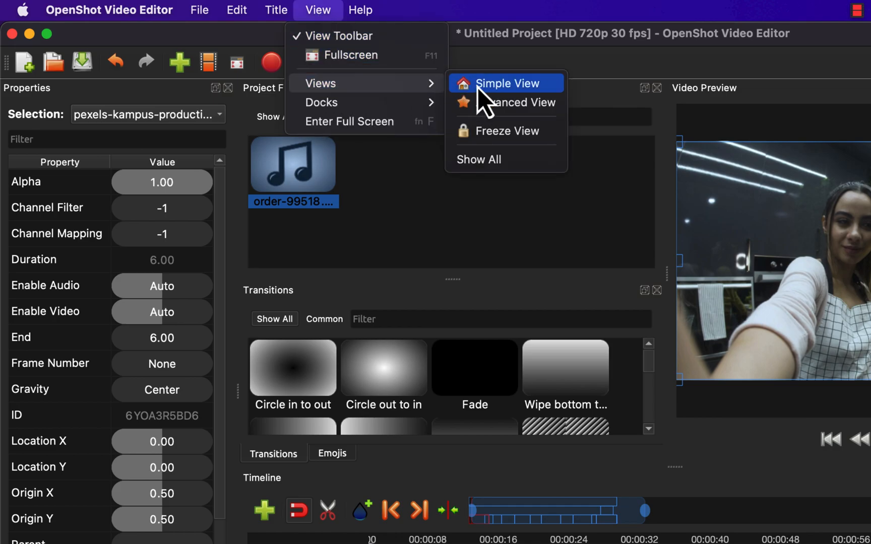
pyautogui.click(506, 83)
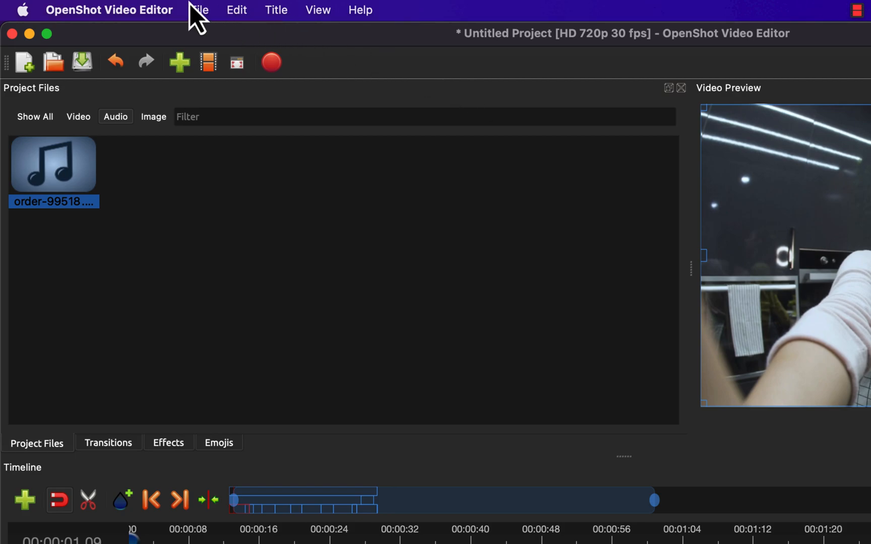
# Step: Choose Save Project from the File menu to open the save dialog for Untitled Project
pyautogui.click(199, 10)
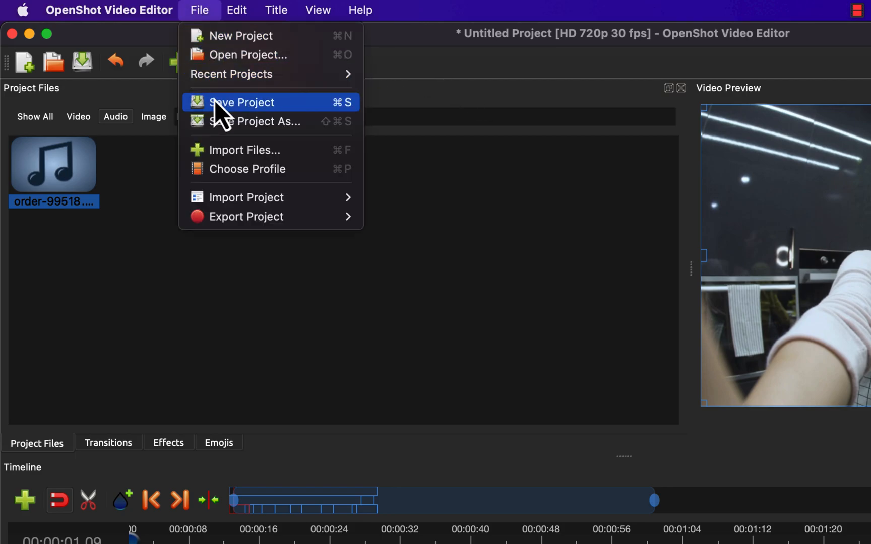
pyautogui.click(240, 103)
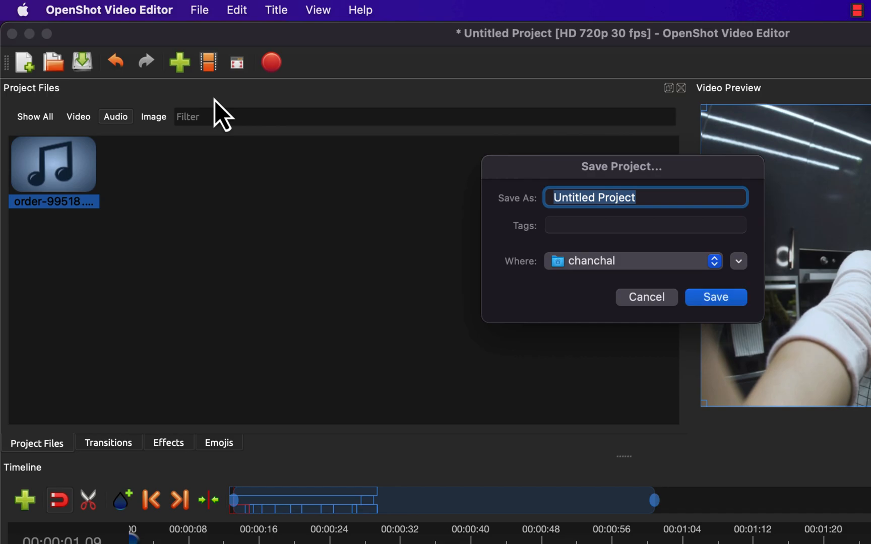